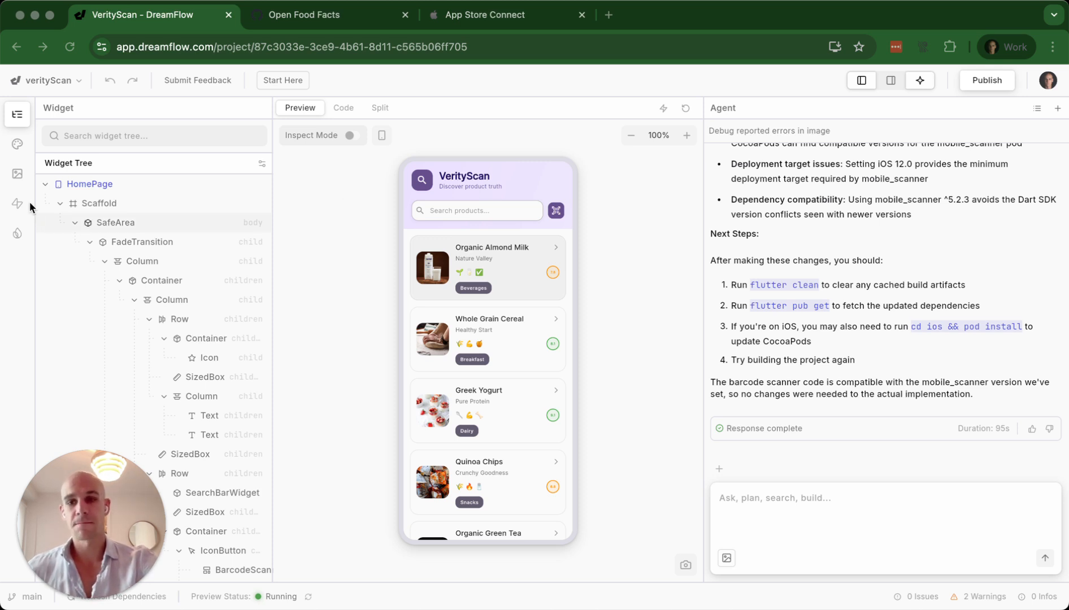
pyautogui.moveTo(458, 160)
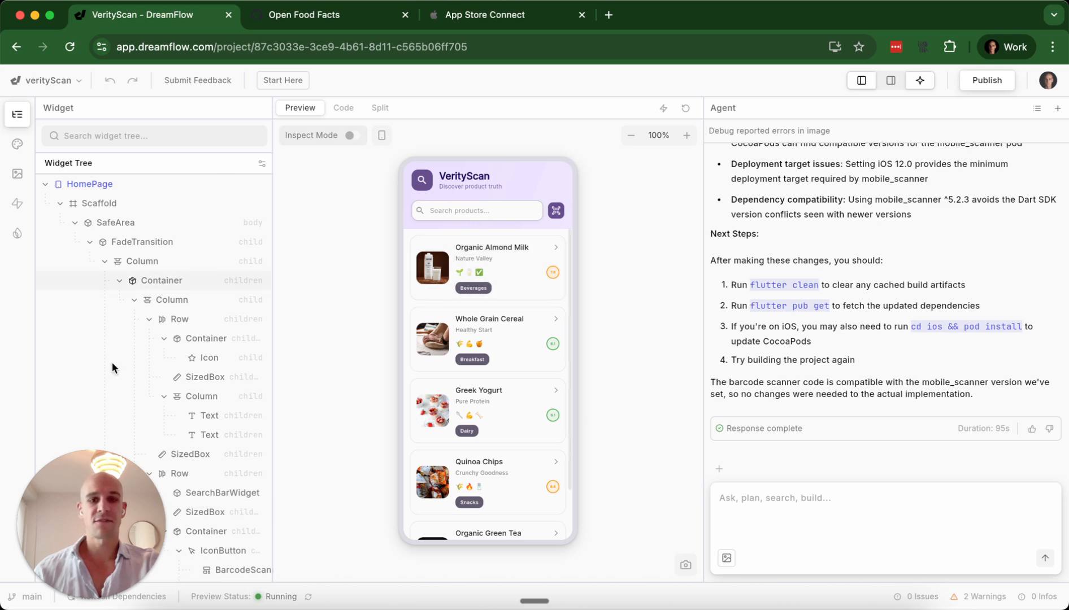
pyautogui.moveTo(286, 292)
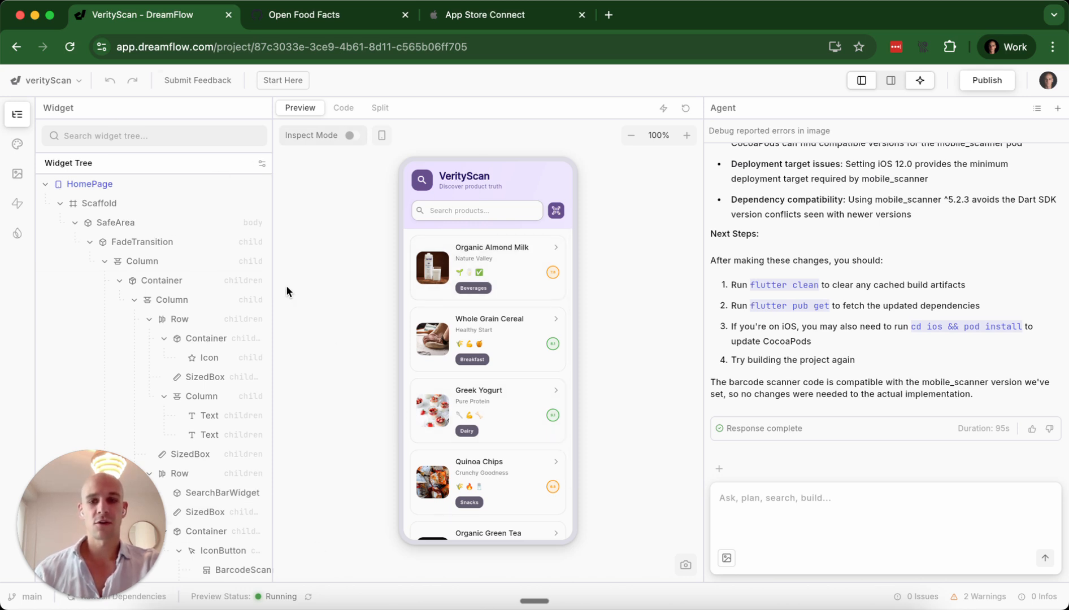
# Browse the widgets available to add under Column, including custom and dependency widgets
pyautogui.scroll(-3)
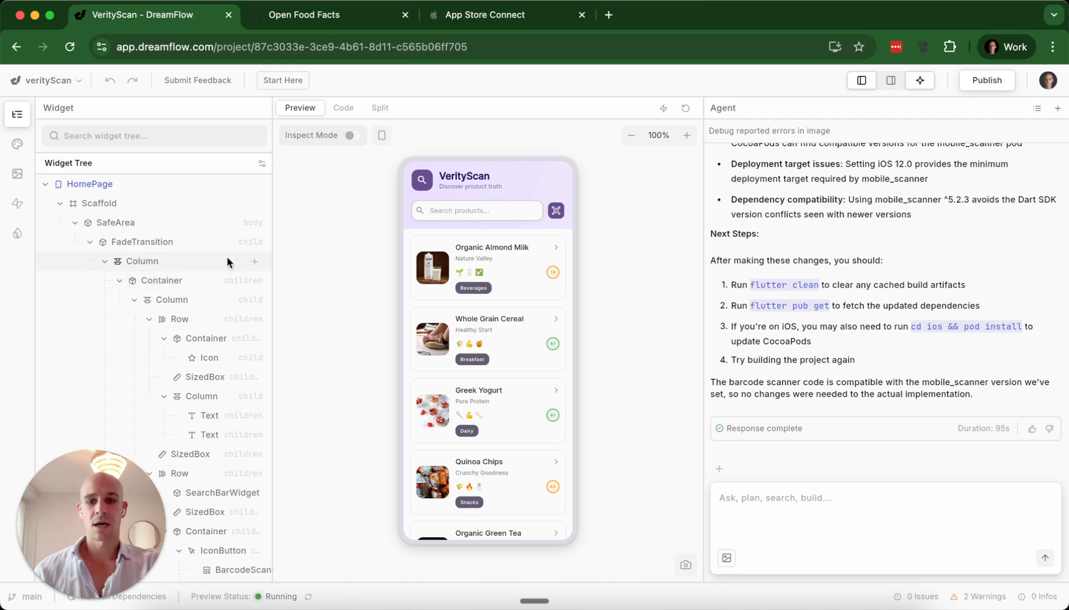
pyautogui.click(254, 262)
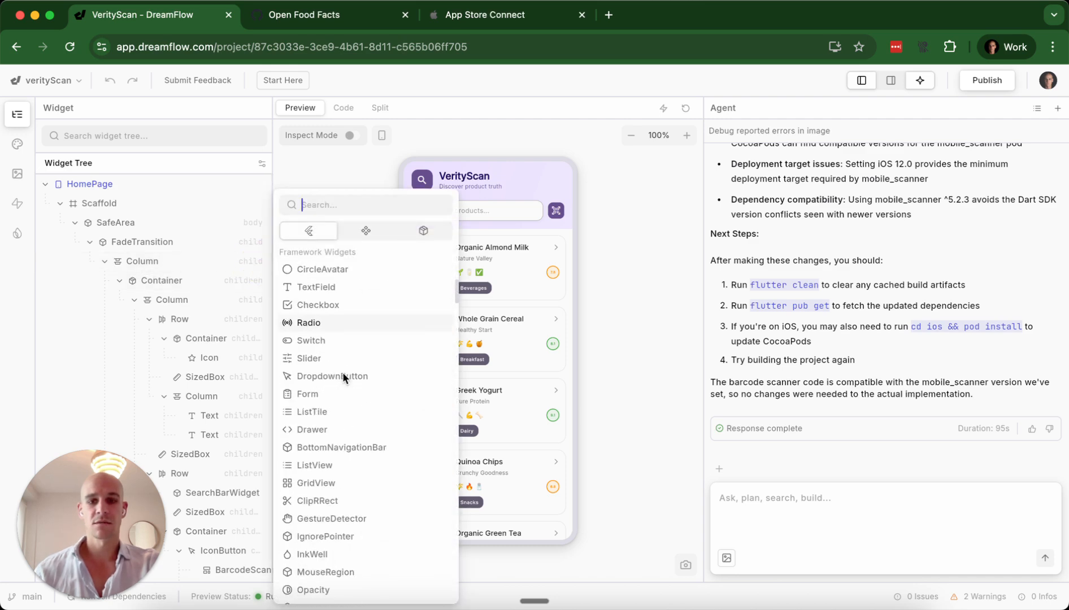
pyautogui.scroll(-3)
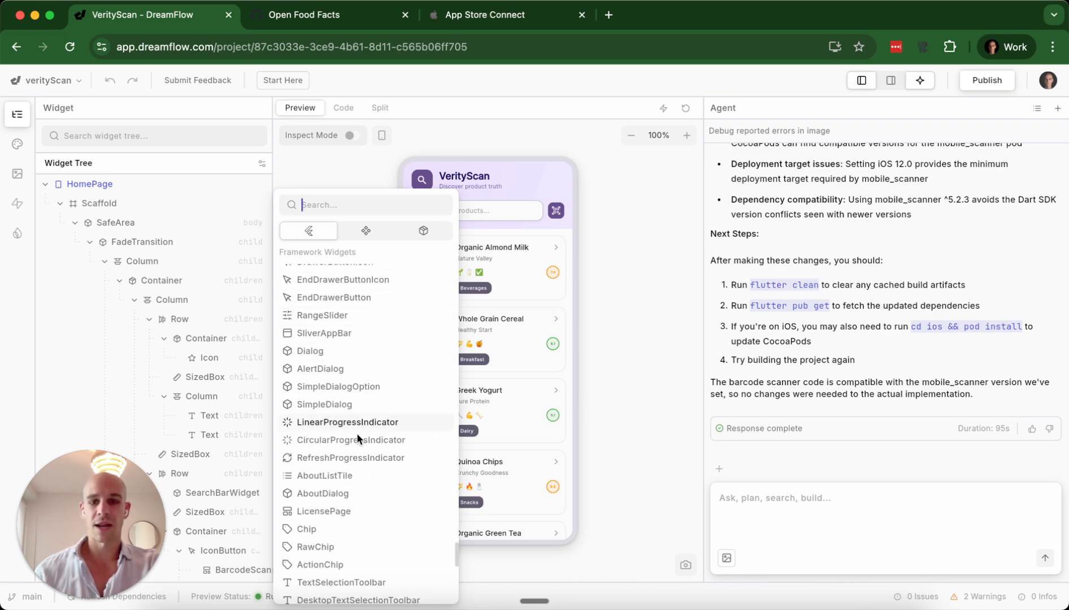
pyautogui.scroll(-3)
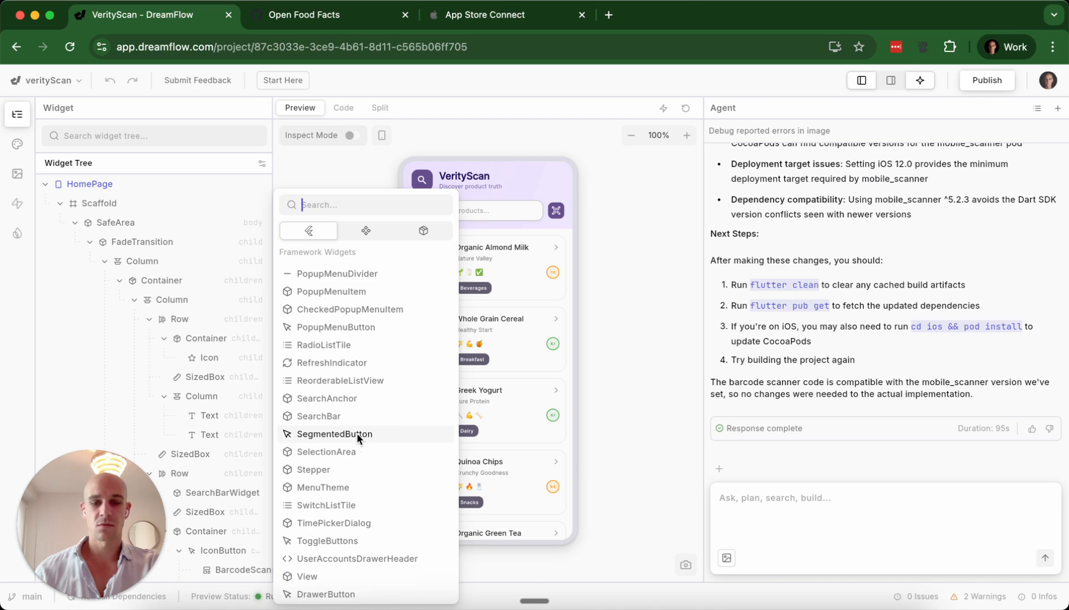
pyautogui.scroll(-3)
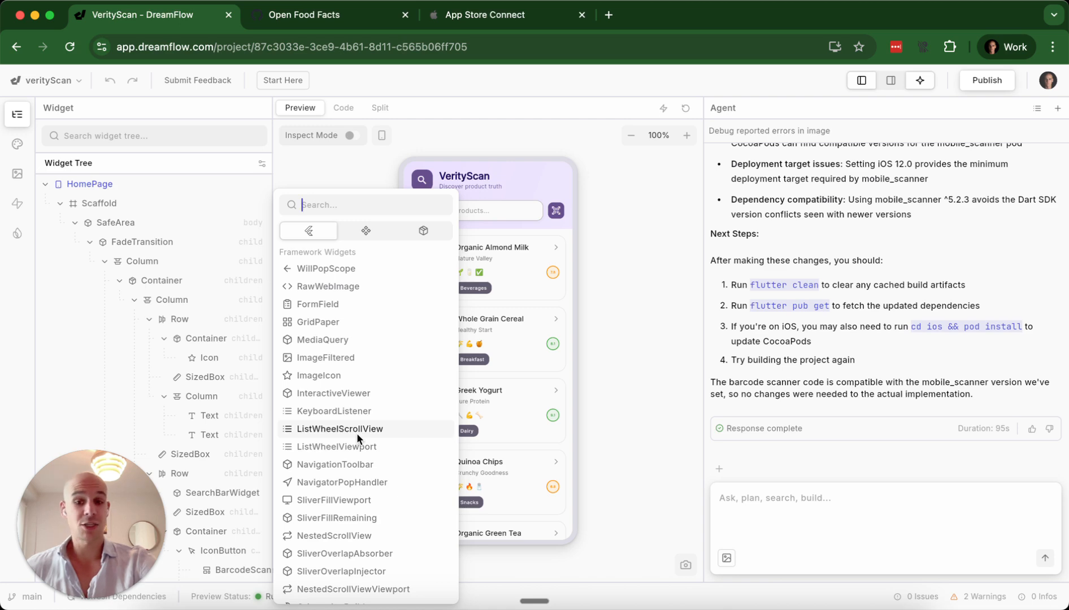
pyautogui.moveTo(352, 403)
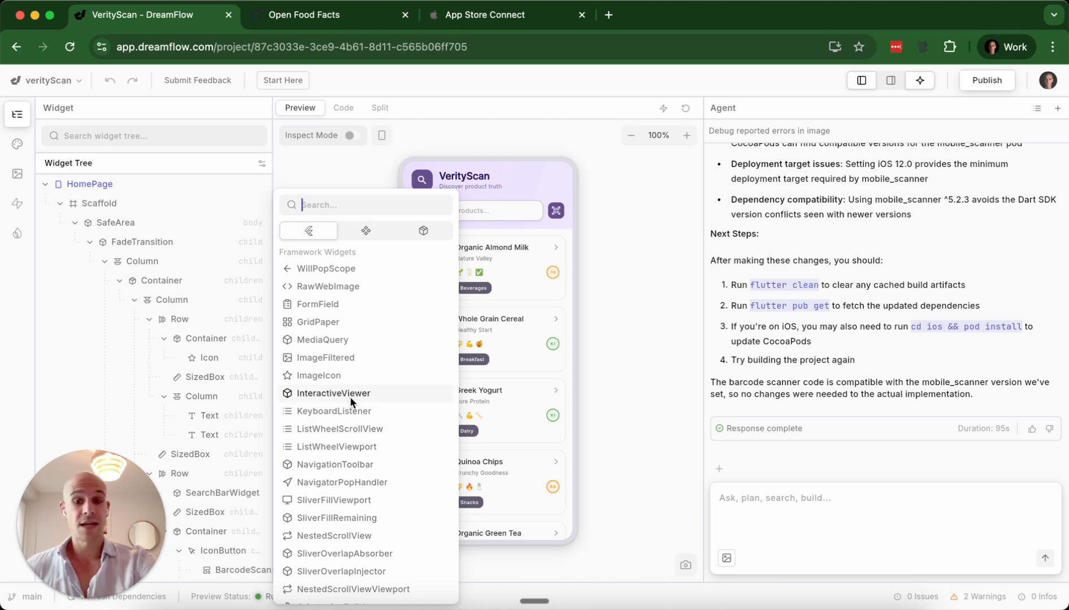
pyautogui.scroll(-3)
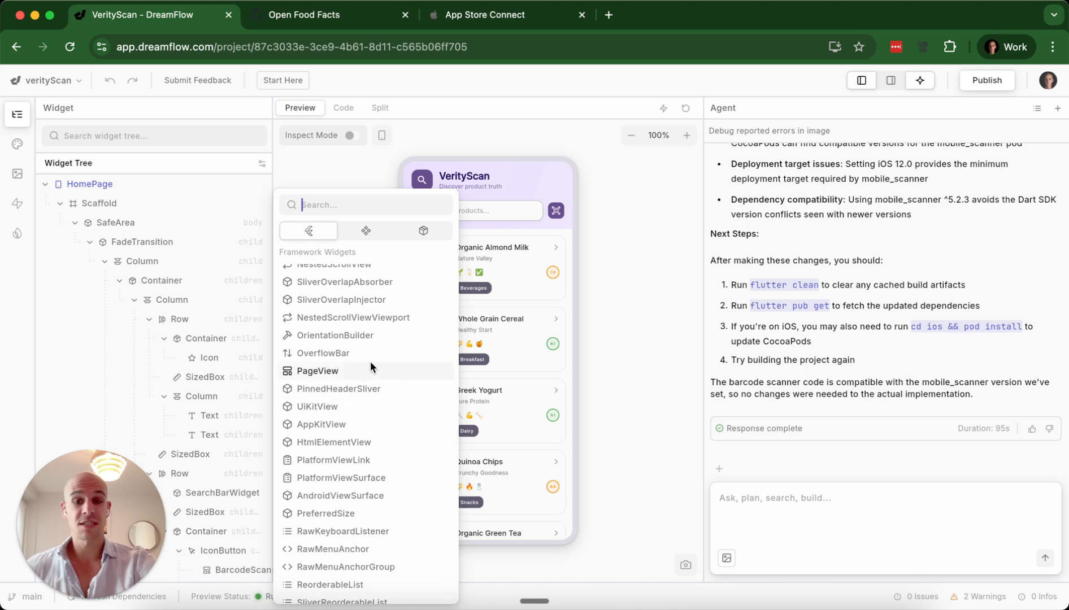
pyautogui.moveTo(379, 394)
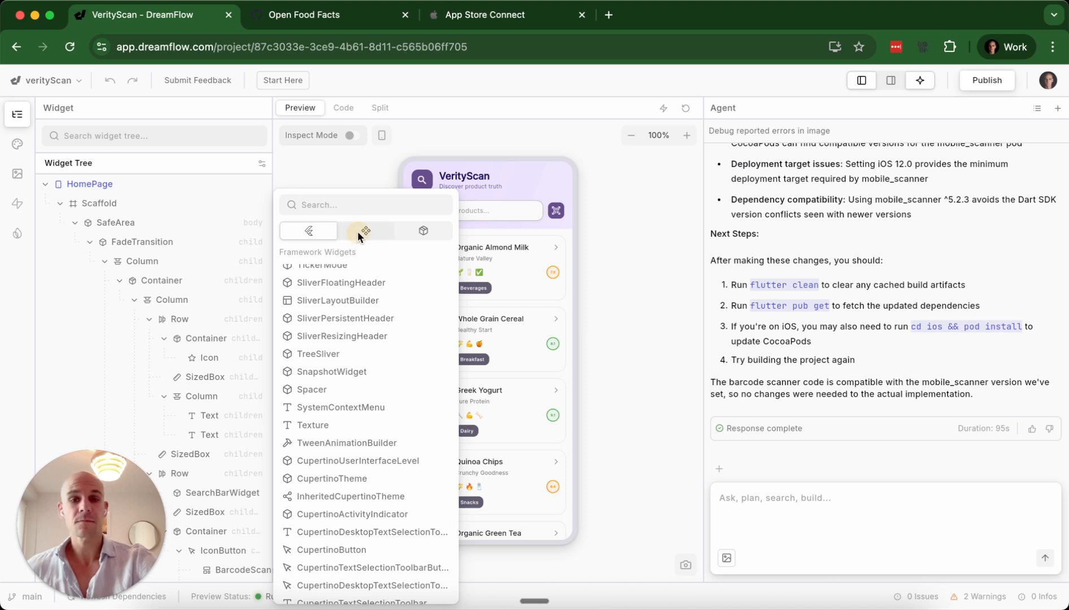
pyautogui.click(366, 230)
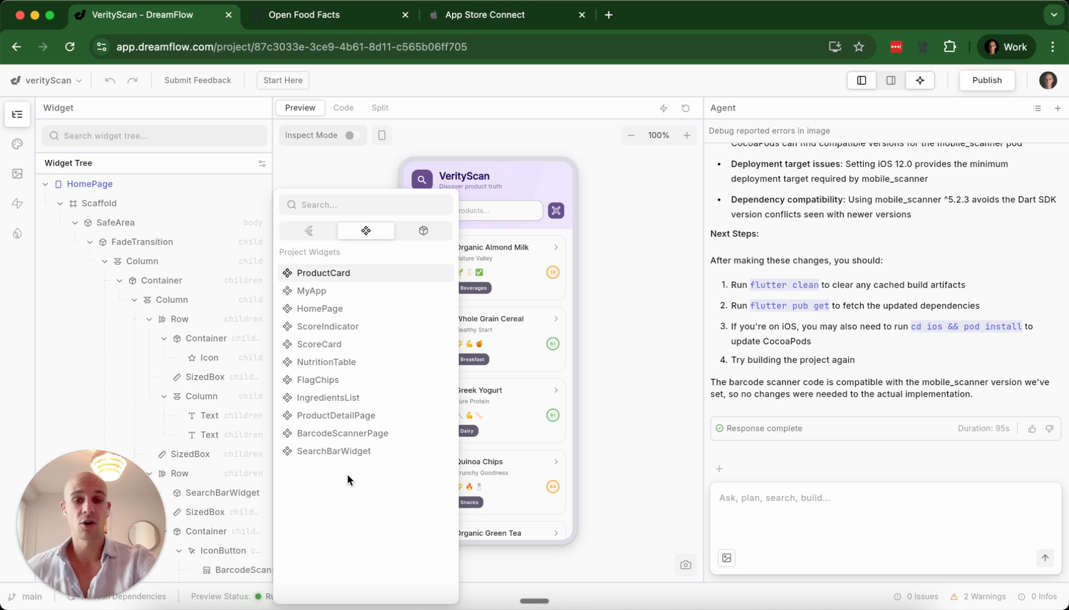
pyautogui.moveTo(433, 270)
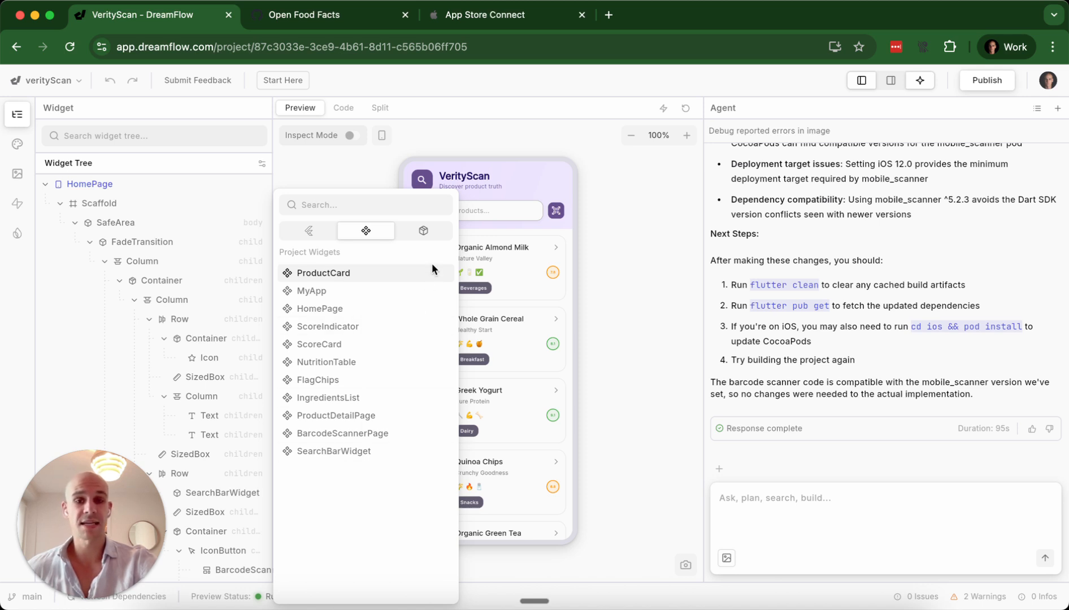
pyautogui.click(423, 230)
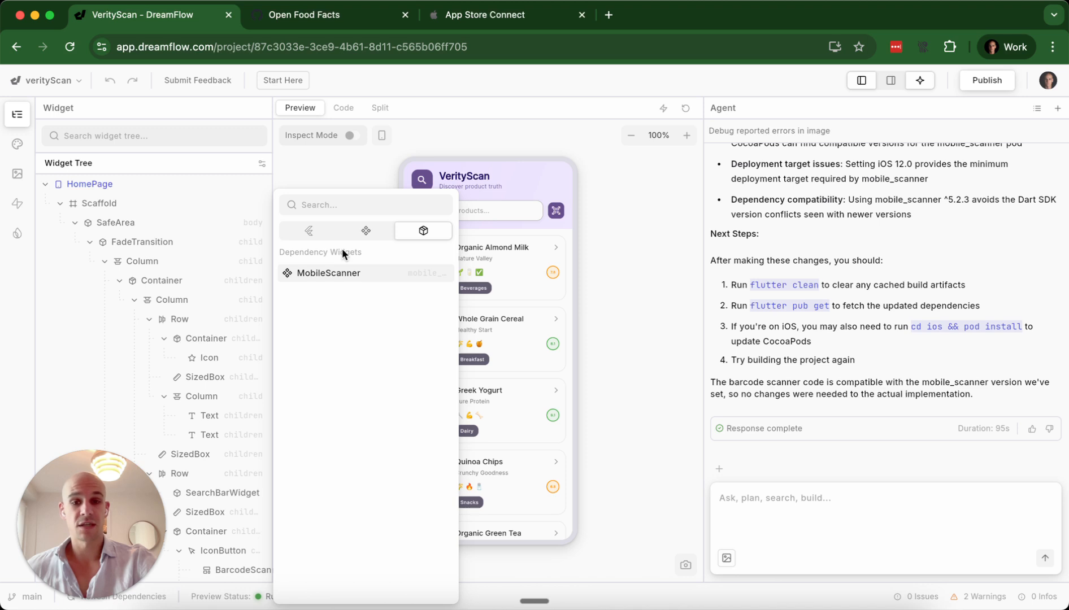
pyautogui.moveTo(338, 181)
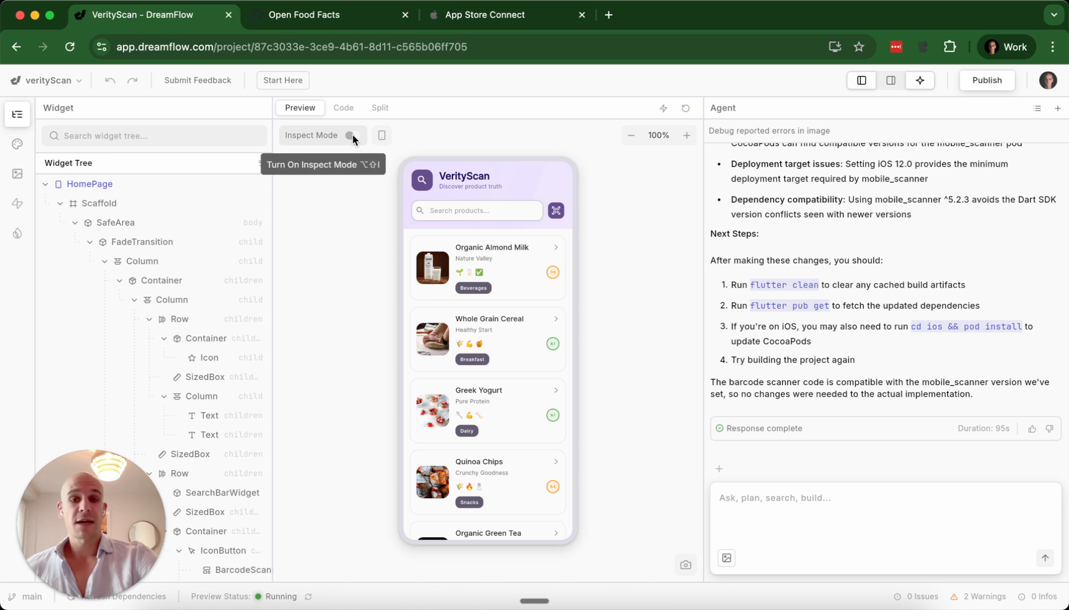
# In Inspect Mode, view the first card's product name Text, then select the SearchBarWidget TextField
pyautogui.click(353, 136)
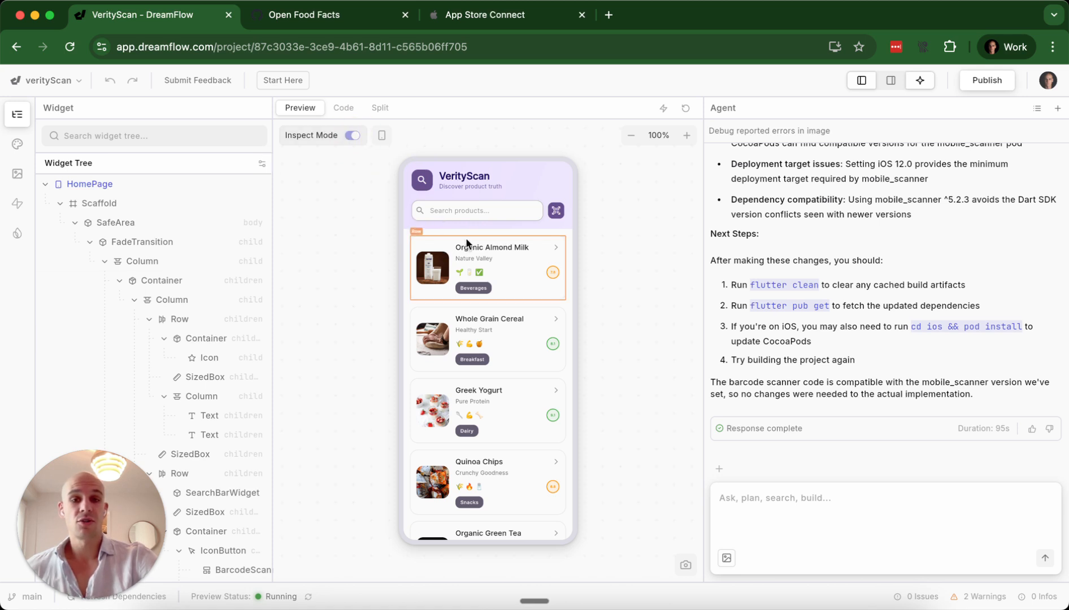
pyautogui.click(492, 247)
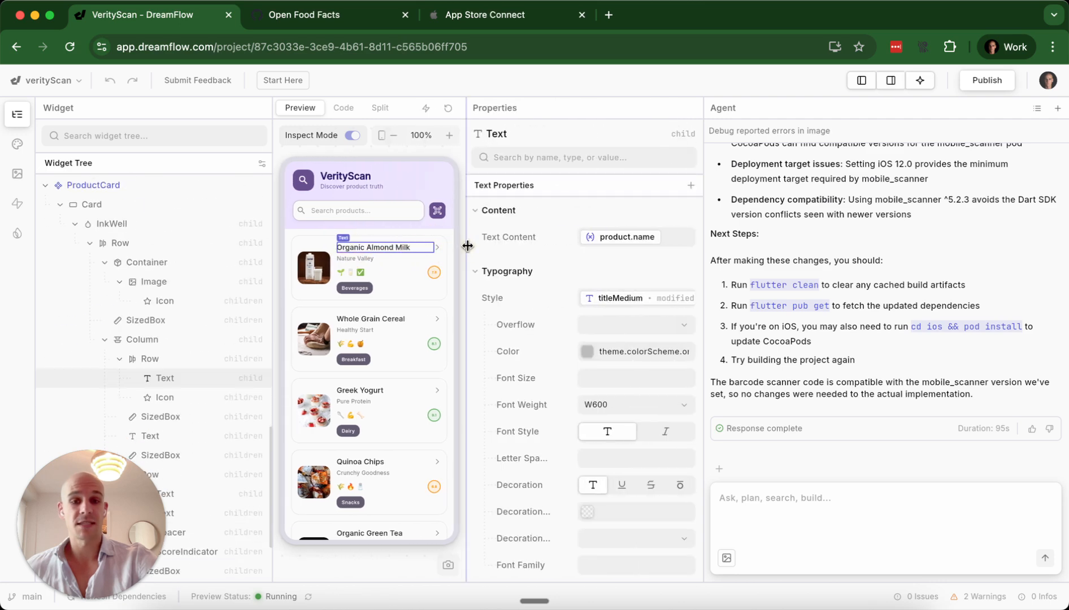
pyautogui.scroll(-3)
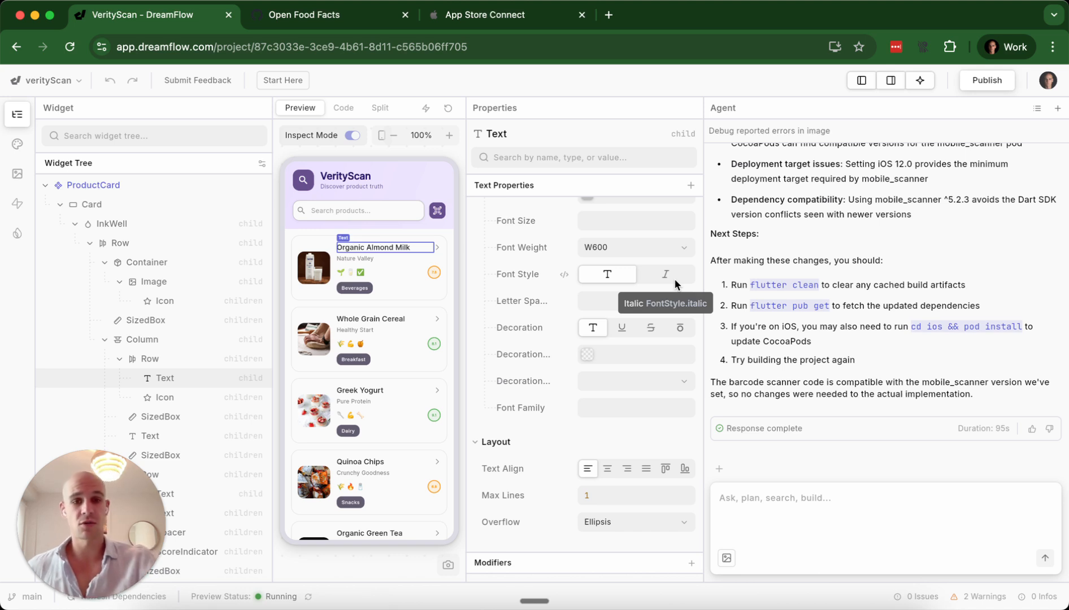
pyautogui.scroll(-3)
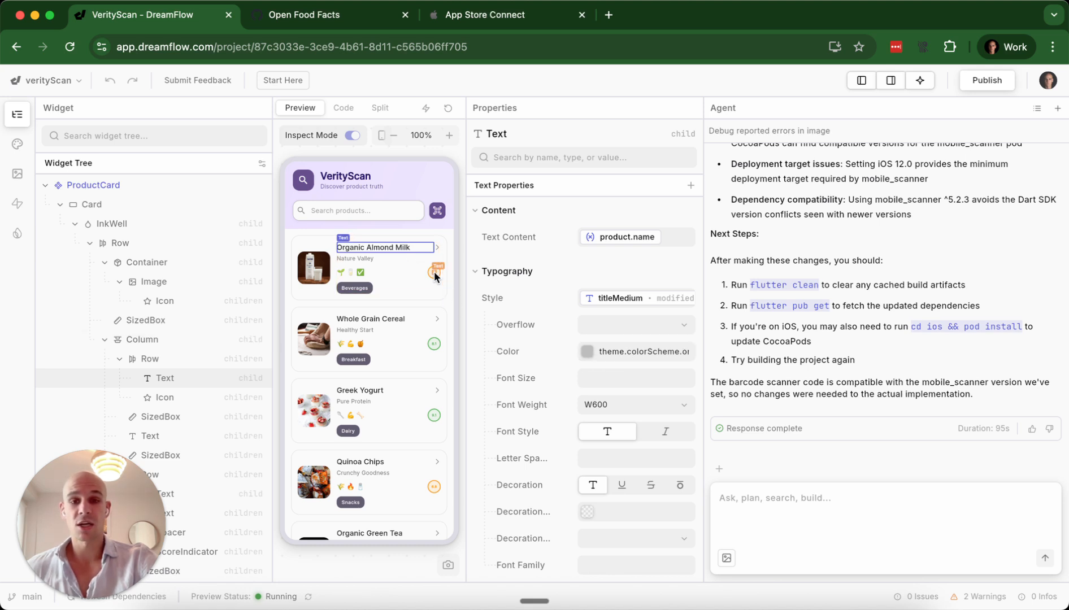
pyautogui.click(433, 273)
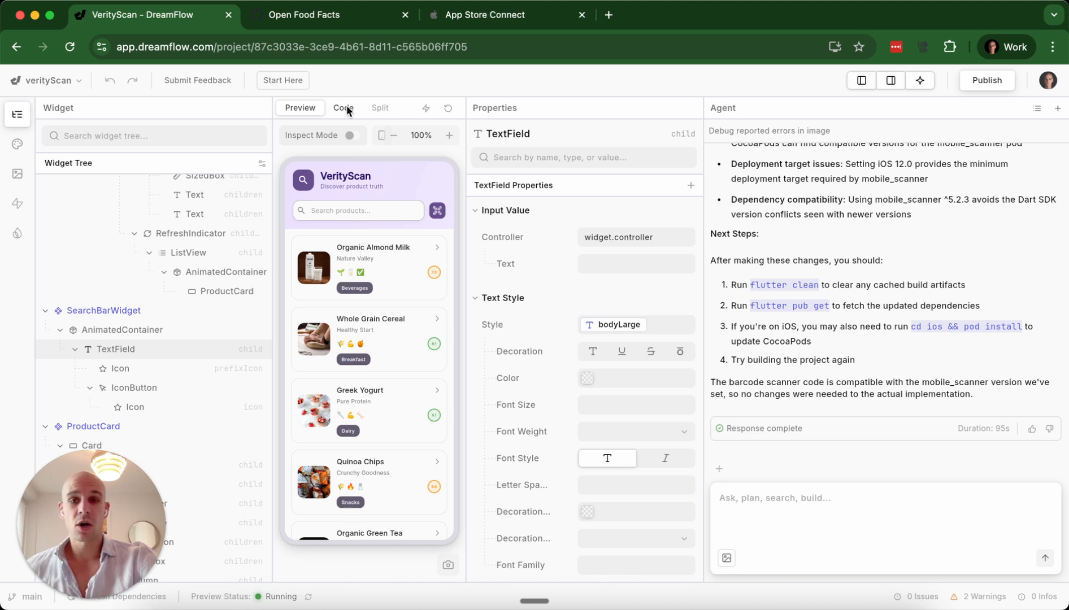
# Read lib/main.dart, then open screens/barcode_scanner_page.dart in Split view
pyautogui.click(344, 108)
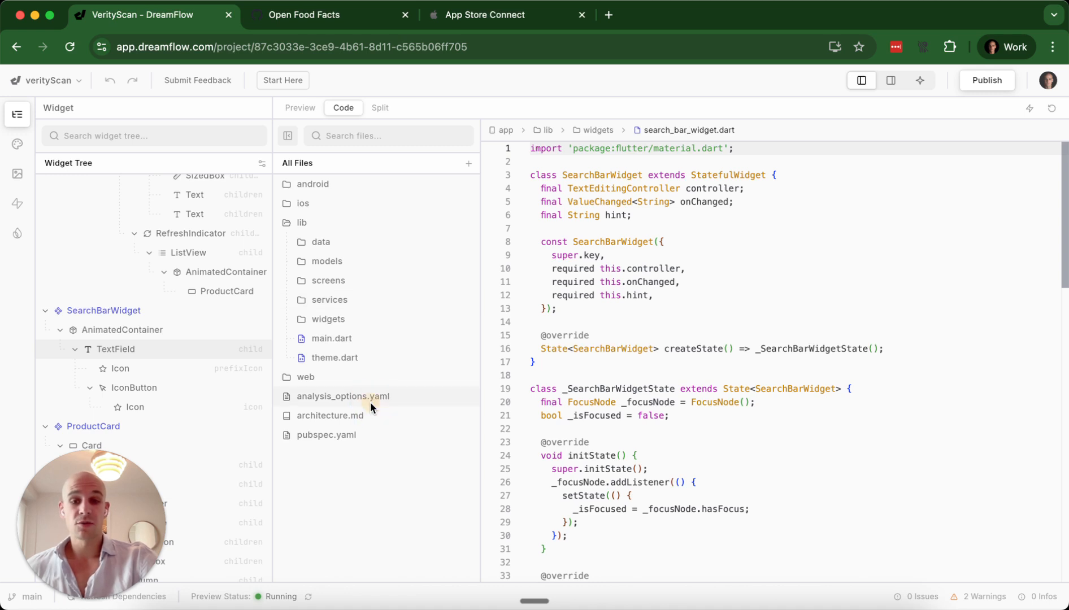
pyautogui.click(332, 339)
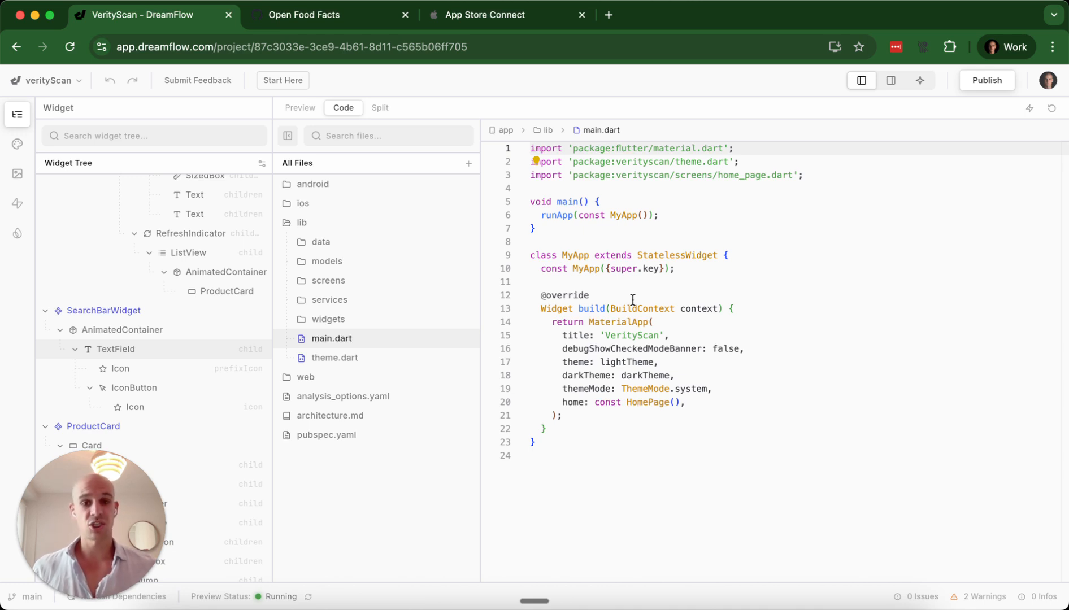
pyautogui.moveTo(432, 198)
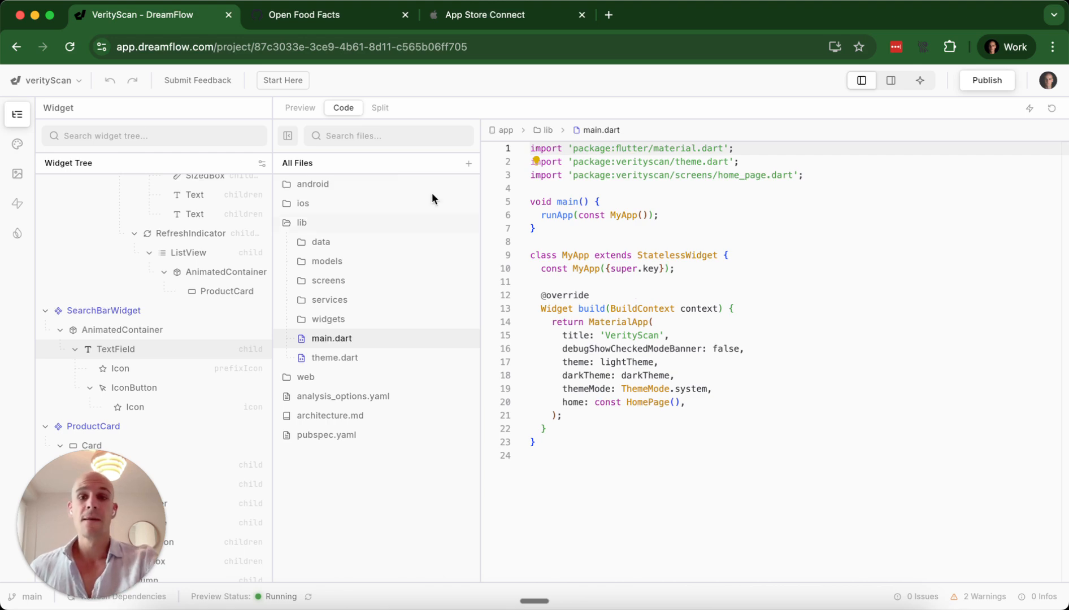
pyautogui.click(380, 108)
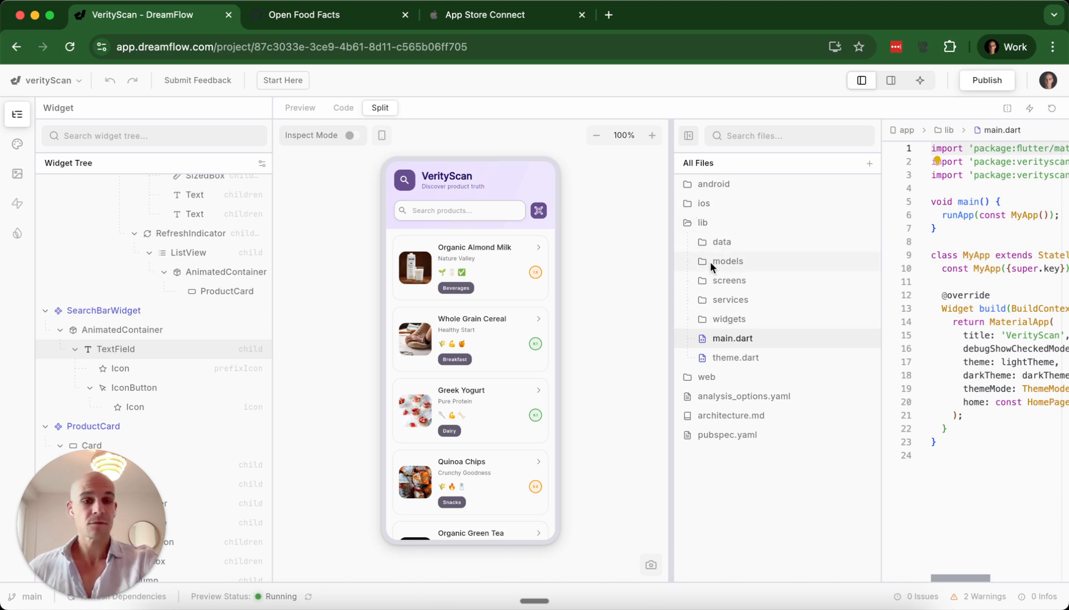
pyautogui.click(729, 280)
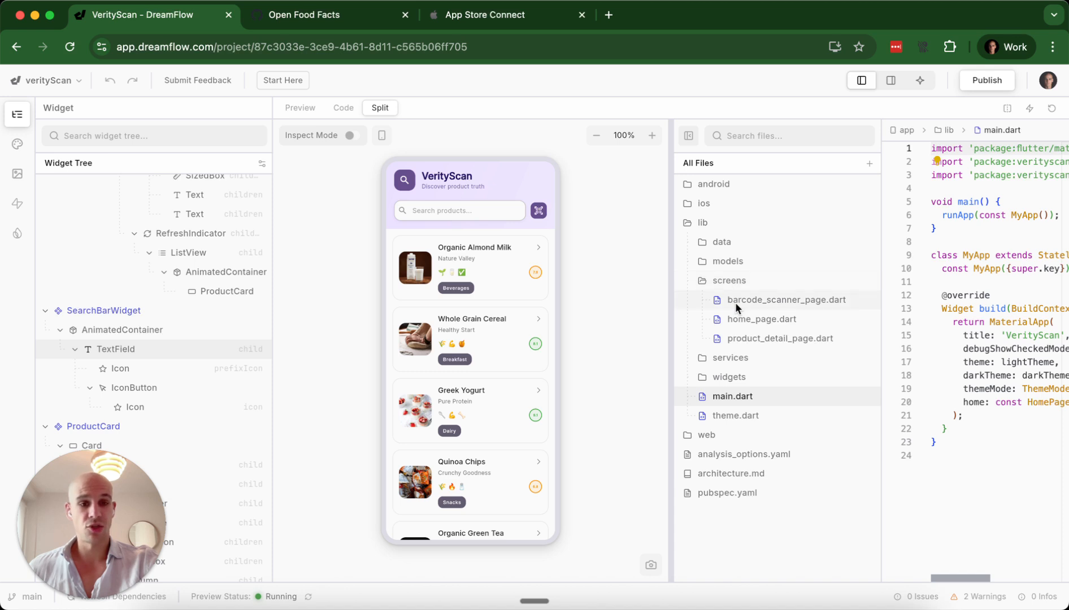
pyautogui.click(786, 300)
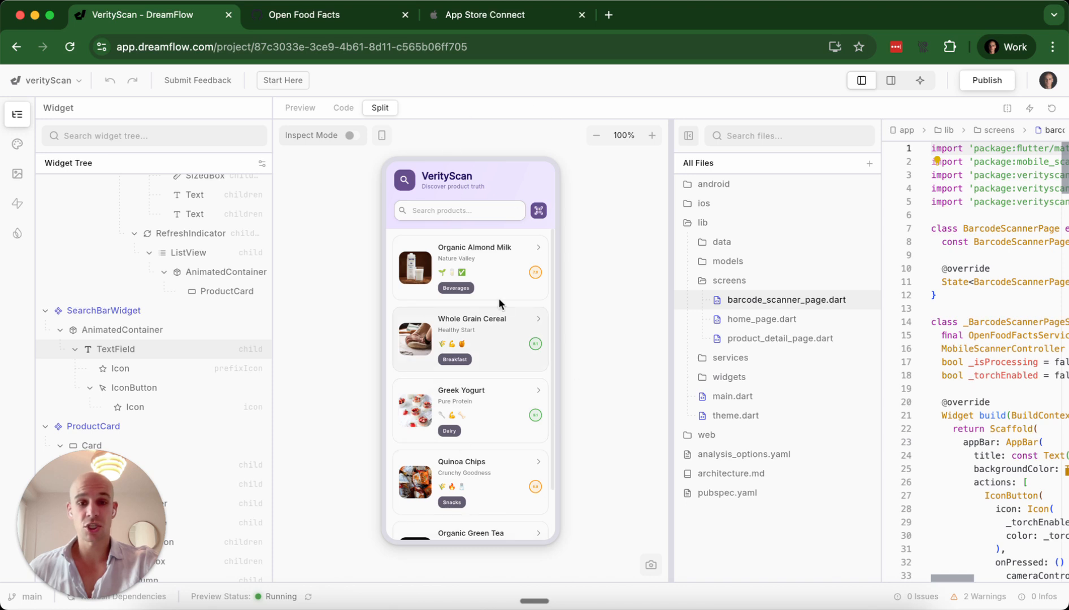
pyautogui.moveTo(341, 124)
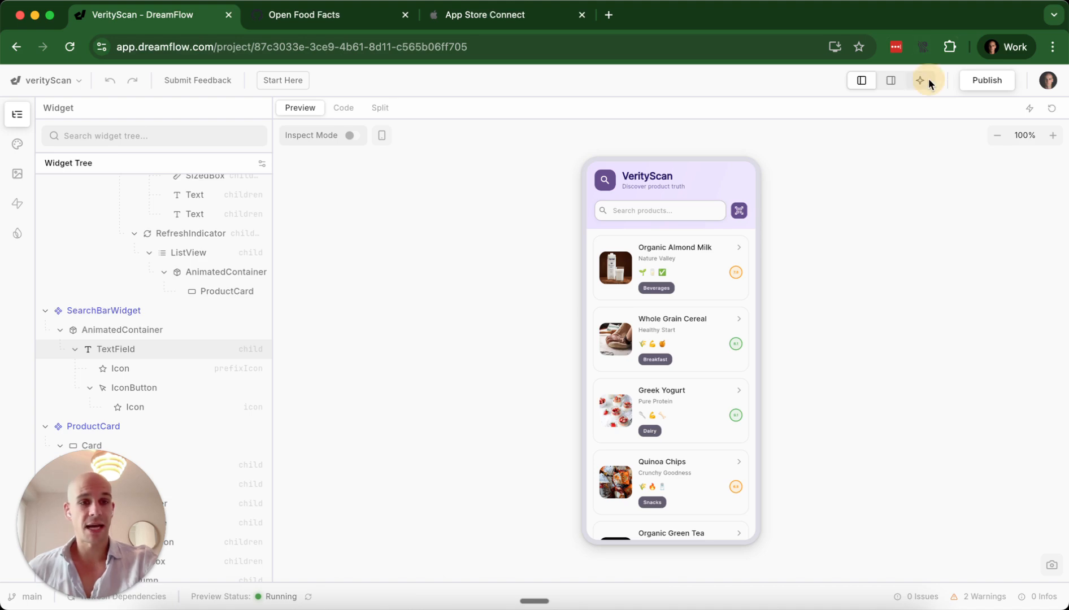
# Reopen the Agent panel showing the Open Food Facts API integration request
pyautogui.click(920, 80)
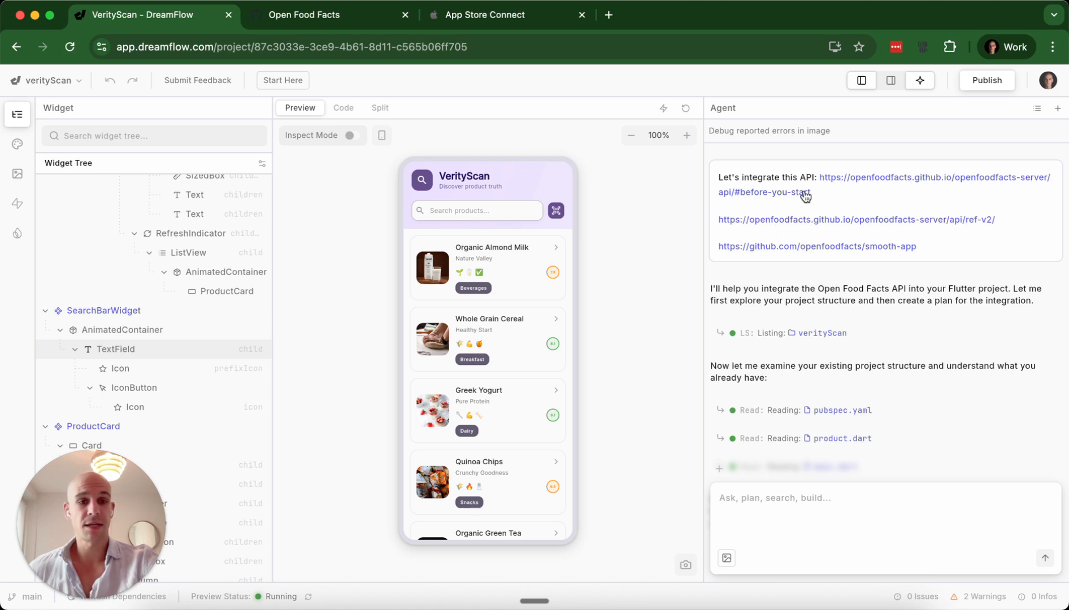
pyautogui.moveTo(789, 176)
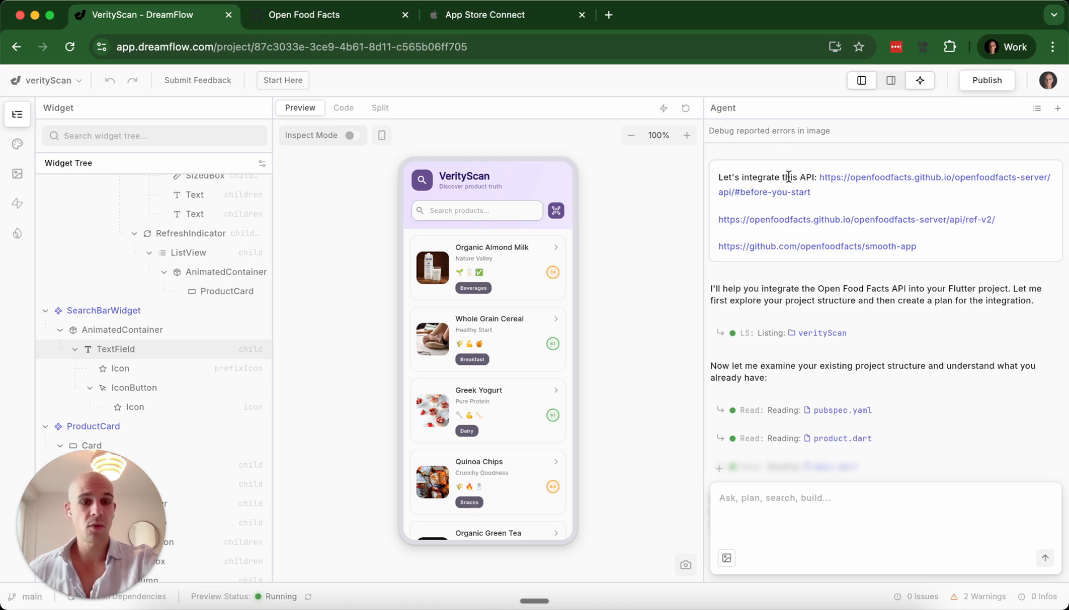
pyautogui.moveTo(862, 303)
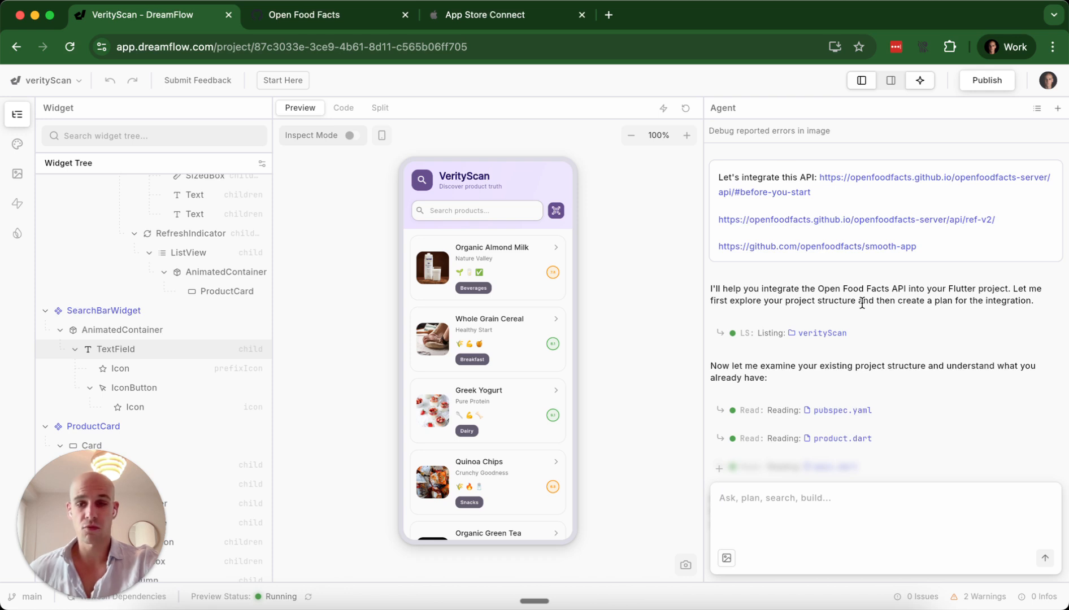
pyautogui.moveTo(405, 240)
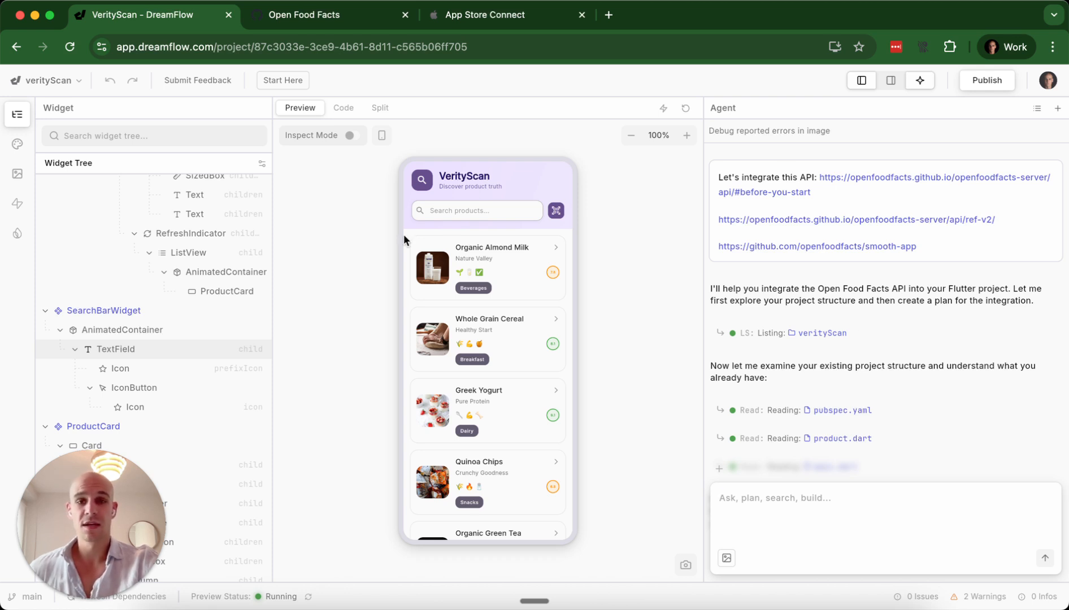
# Read the Open Food Facts GitHub organisation README about its open food products database
pyautogui.click(306, 14)
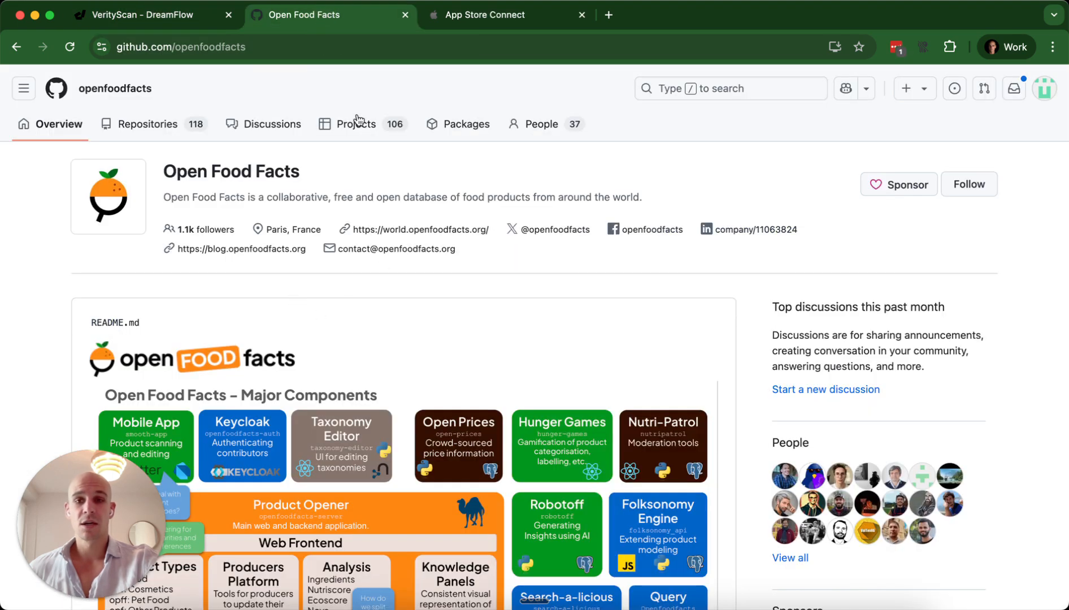
pyautogui.moveTo(314, 191)
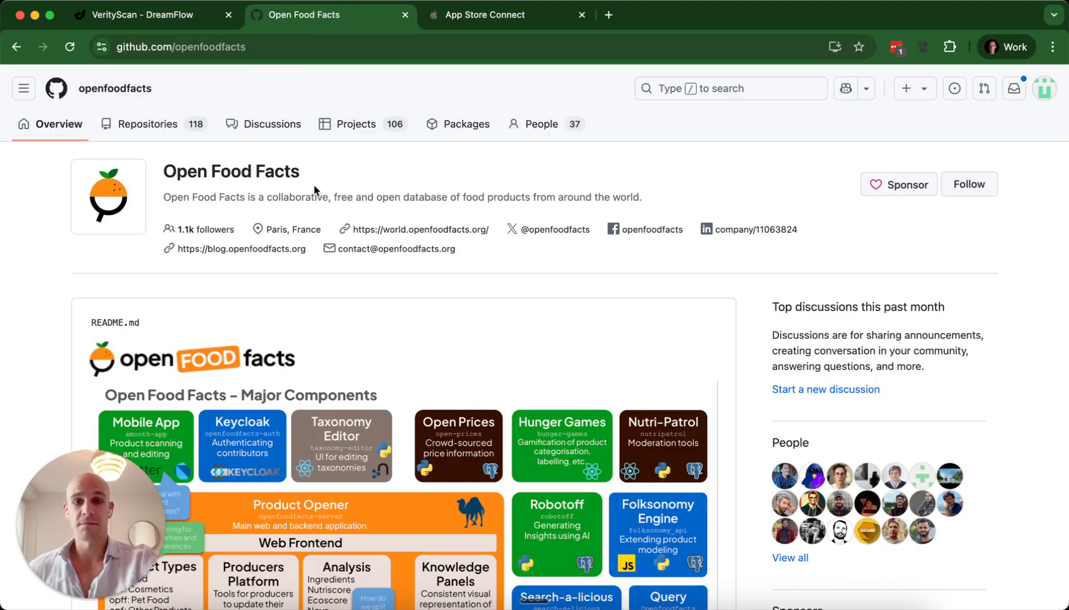
pyautogui.moveTo(488, 217)
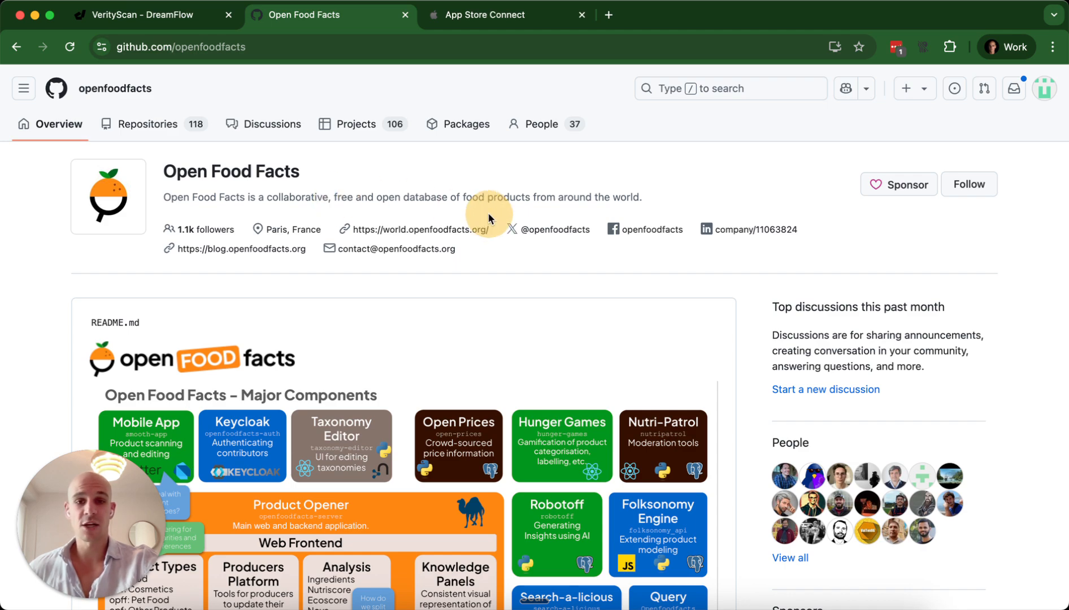
pyautogui.scroll(-3)
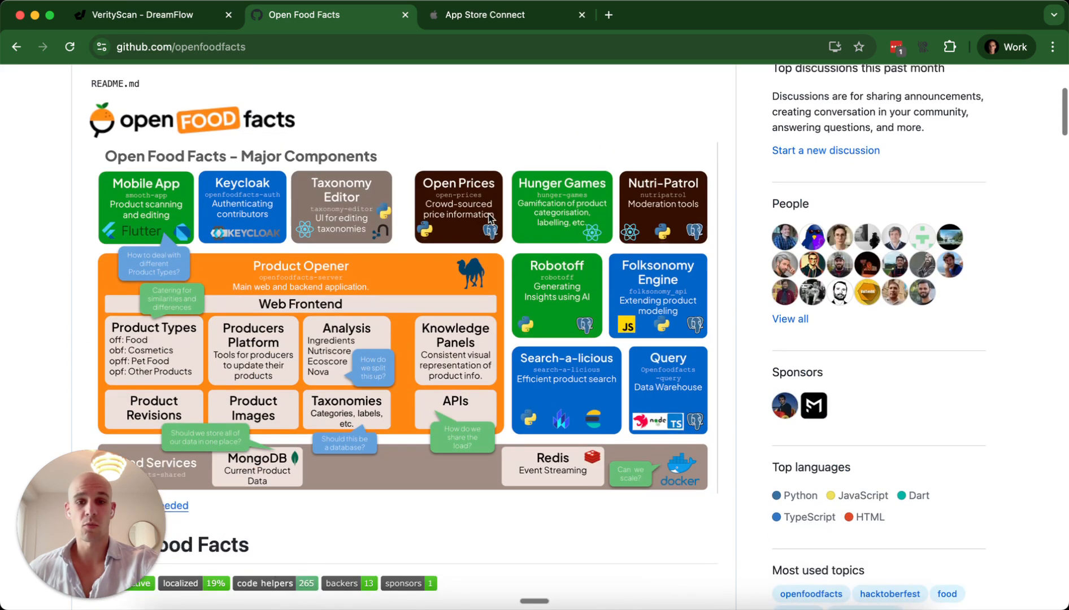
pyautogui.scroll(-3)
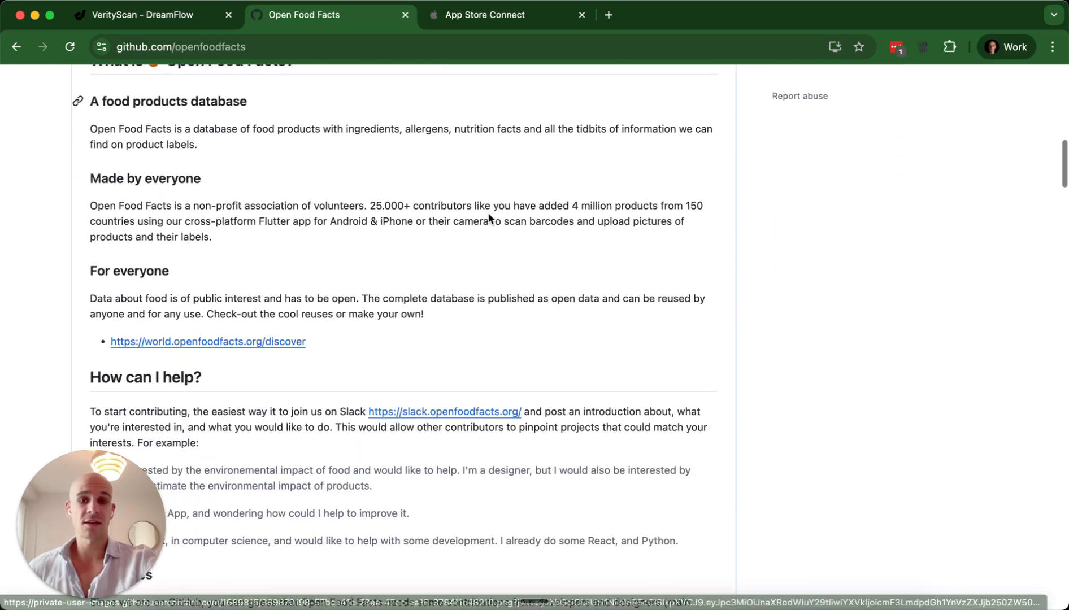
pyautogui.scroll(-3)
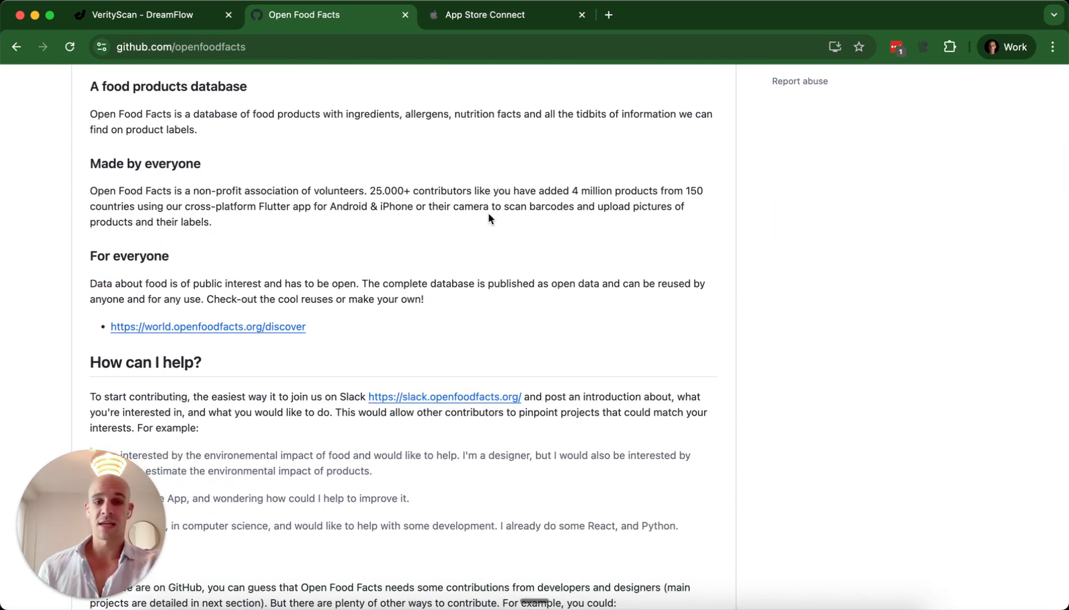
pyautogui.moveTo(392, 164)
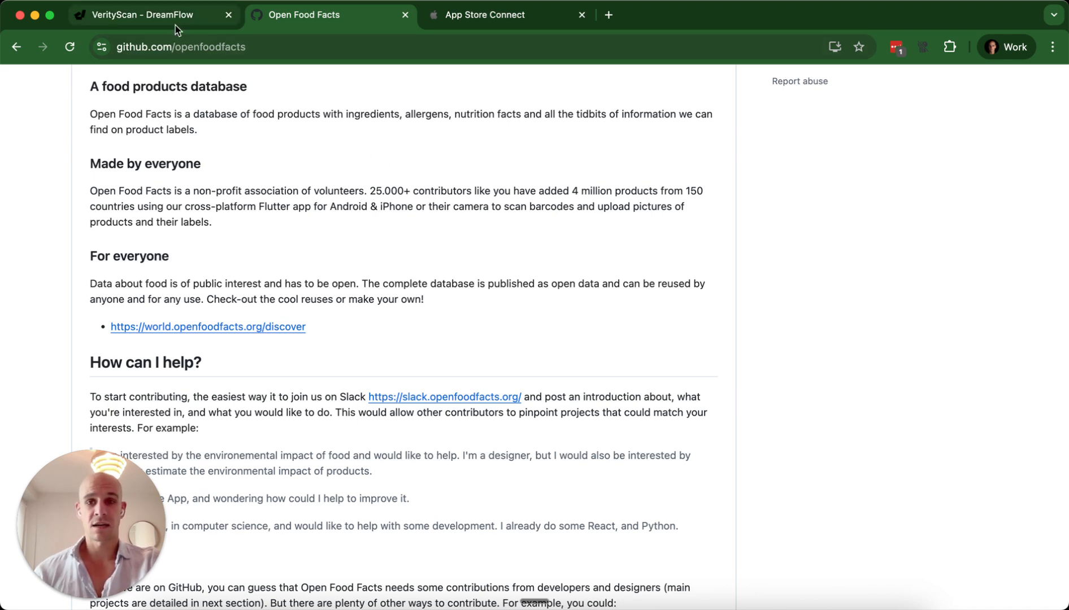
# View the Organic Almond Milk detail page in the VerityScan preview, then return to the list
pyautogui.click(143, 14)
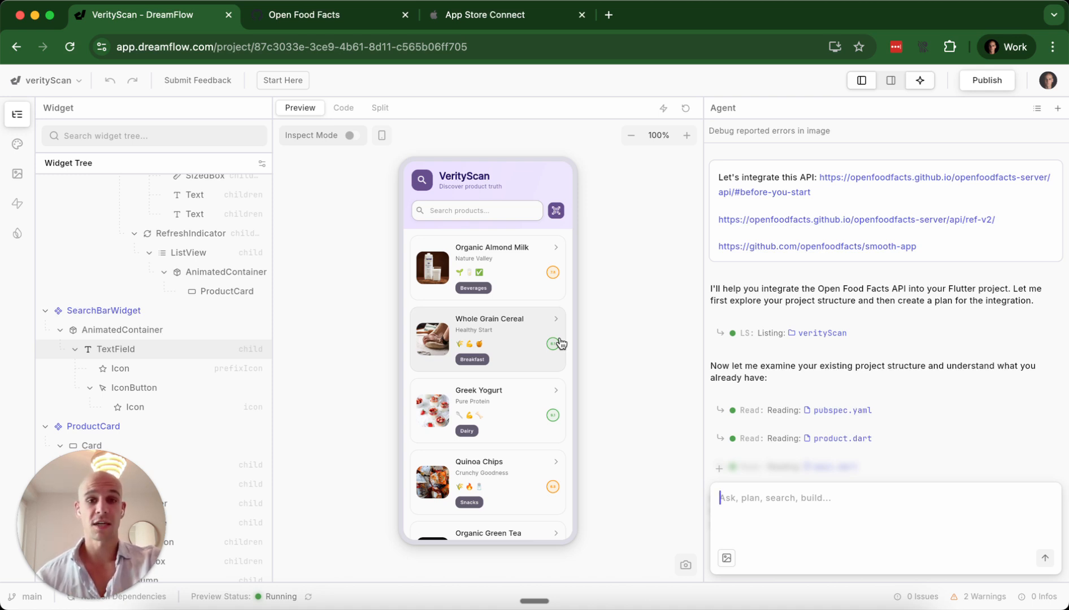
pyautogui.moveTo(543, 259)
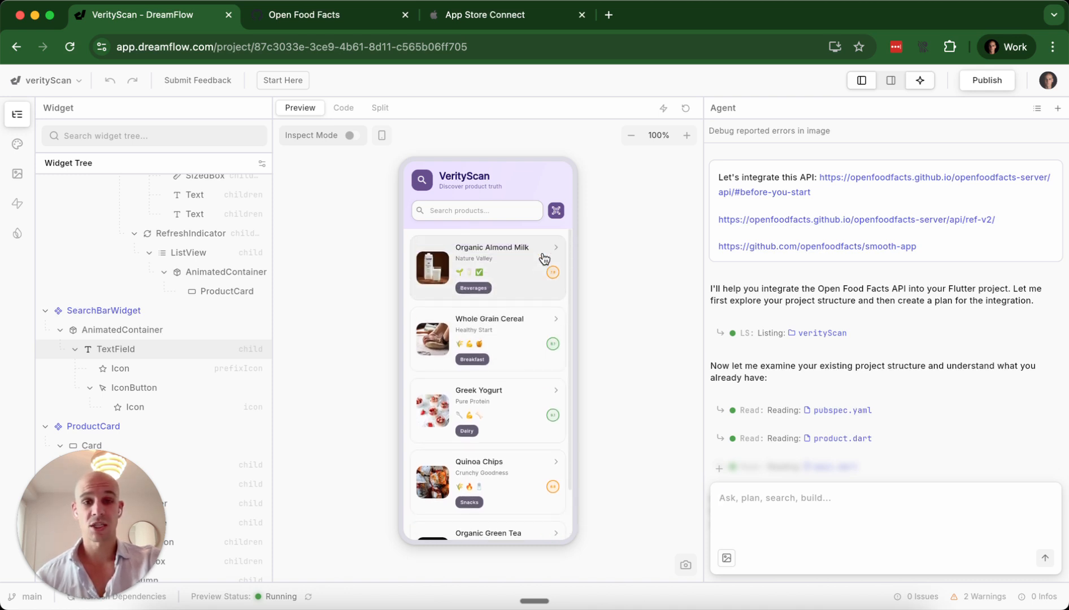
pyautogui.click(487, 267)
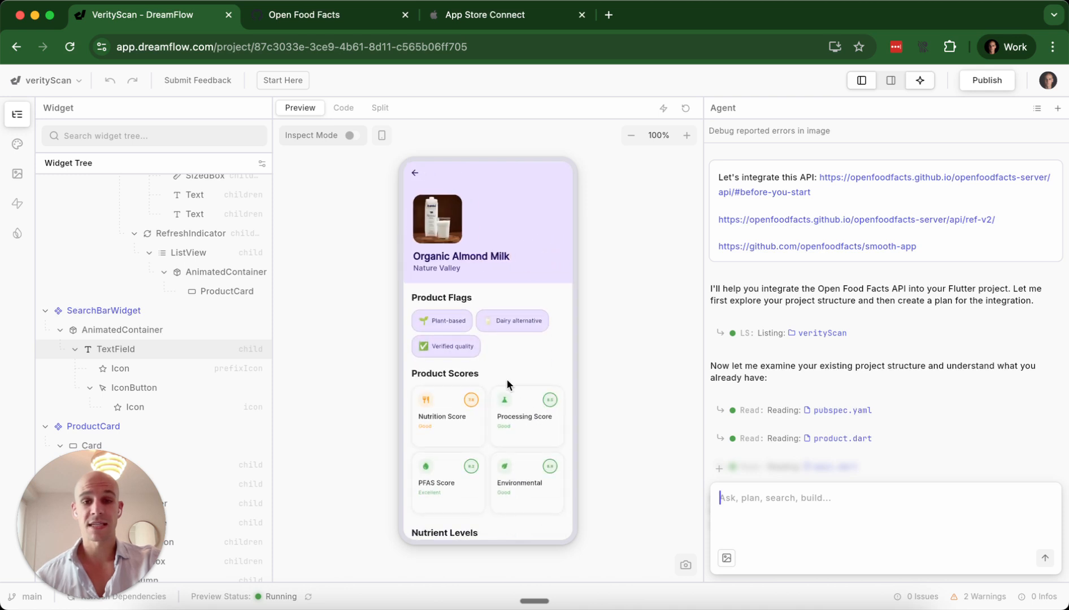
pyautogui.scroll(-3)
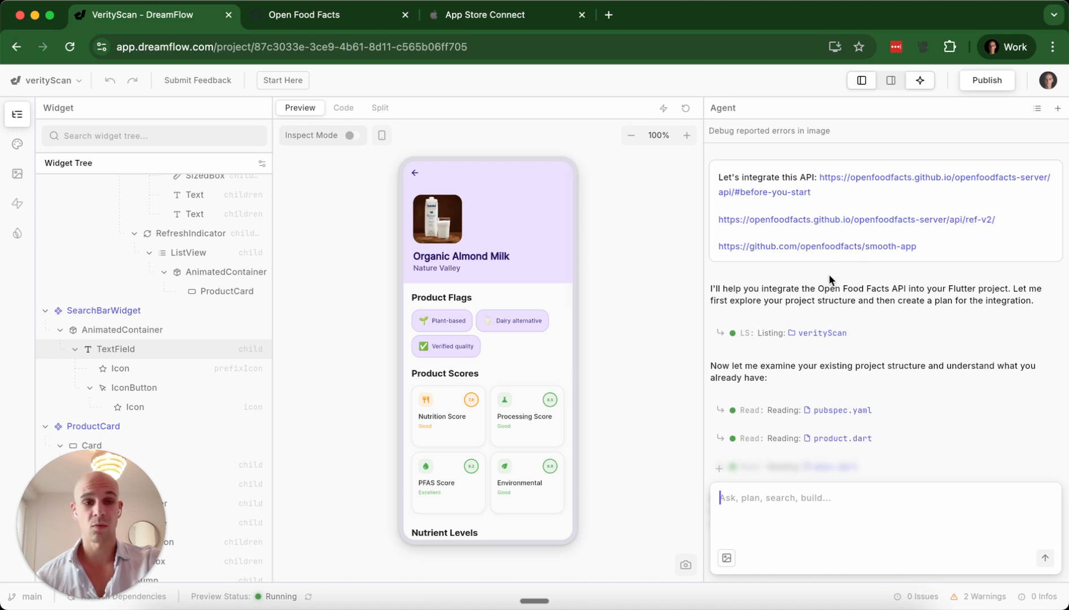
pyautogui.scroll(-3)
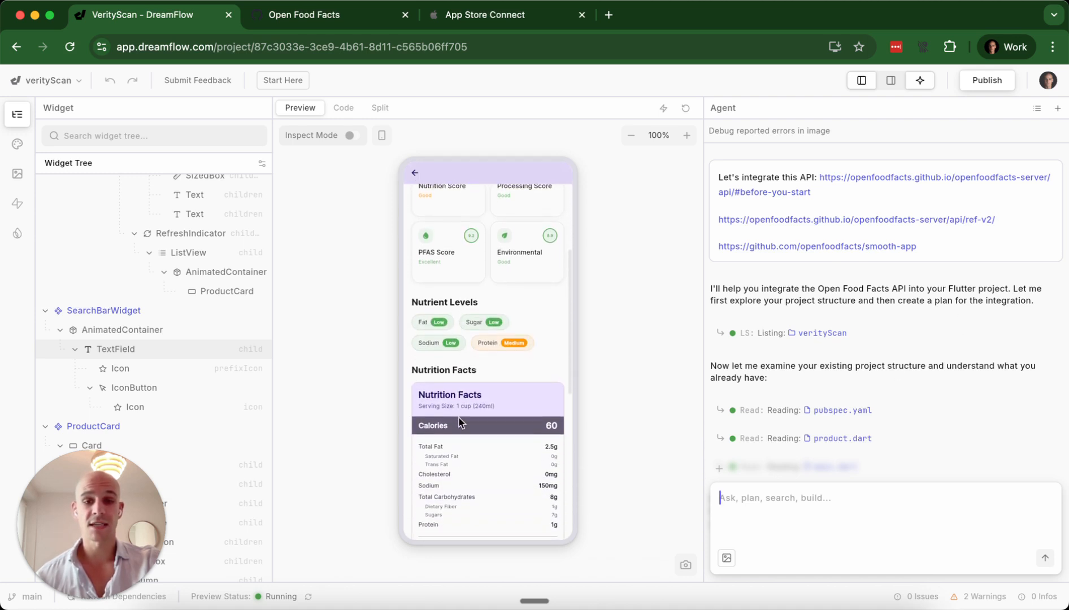
pyautogui.scroll(-3)
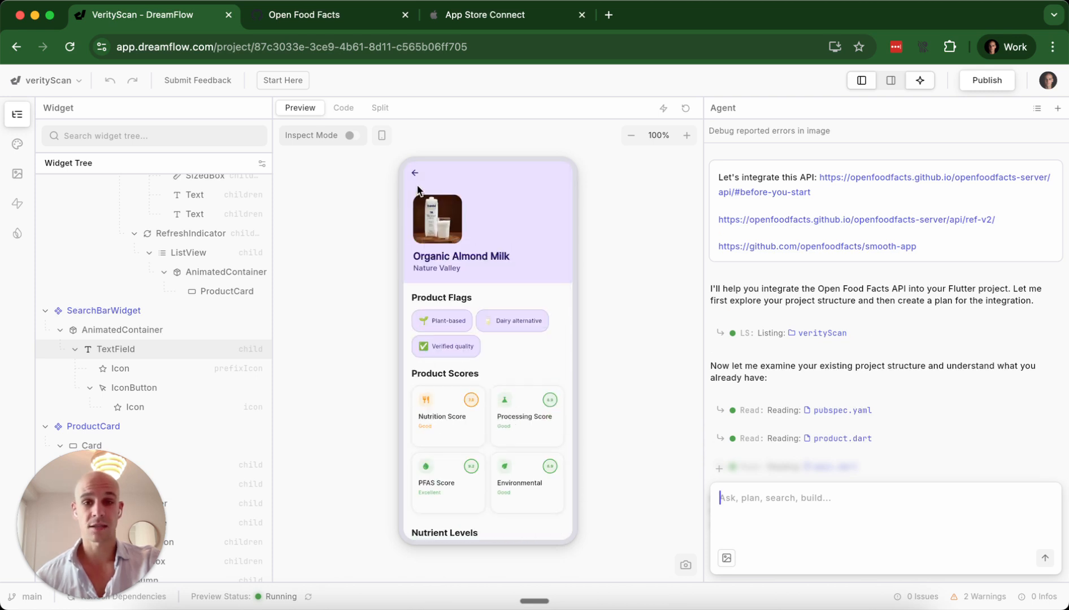
pyautogui.click(414, 172)
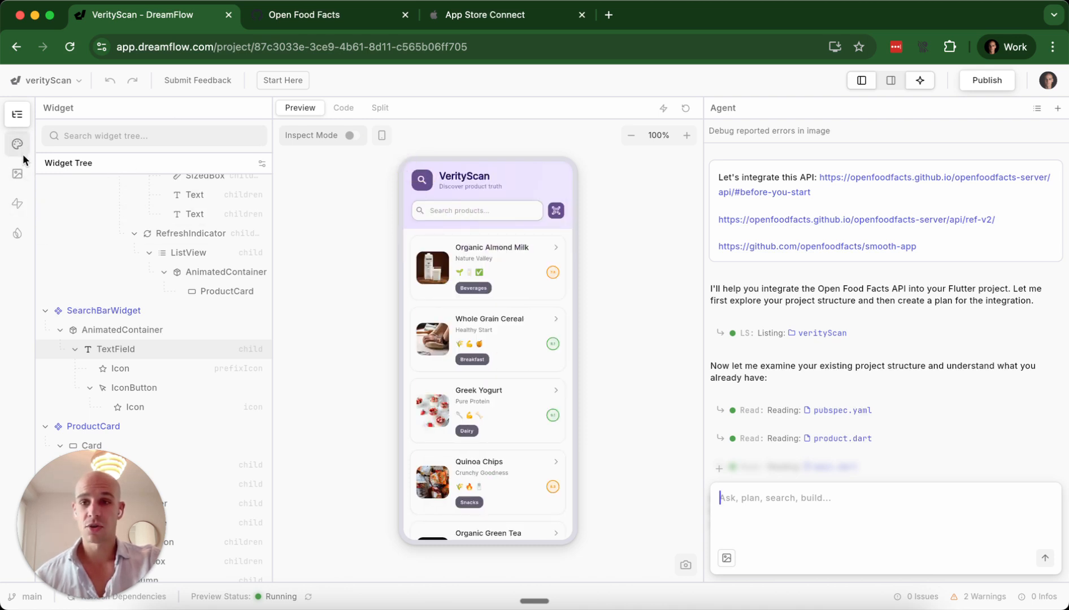
# Open architecture.md and scroll to its implementation plan and design system sections
pyautogui.click(344, 108)
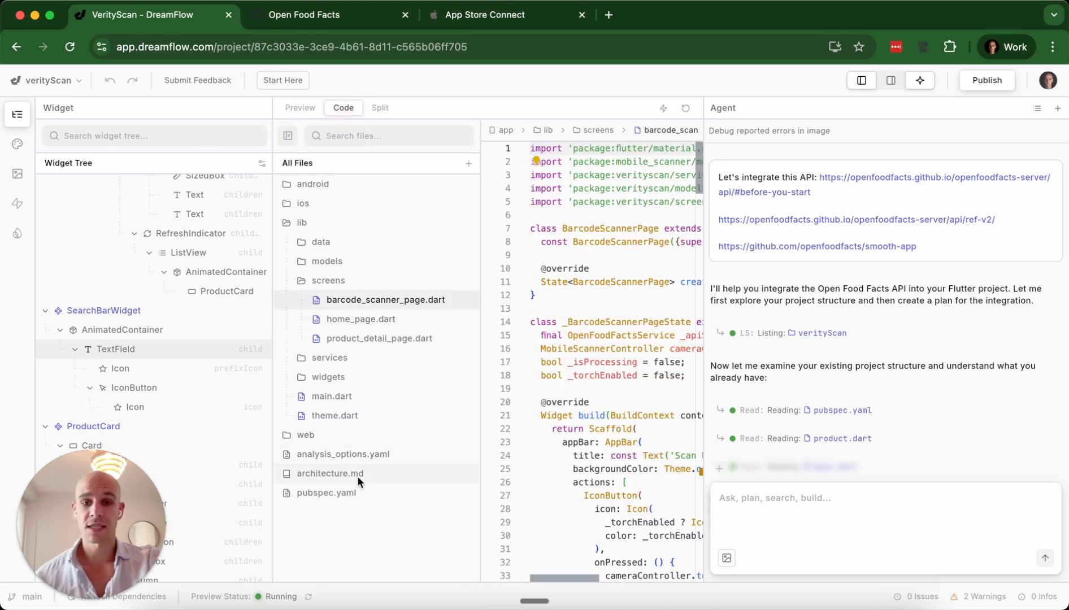
pyautogui.click(330, 473)
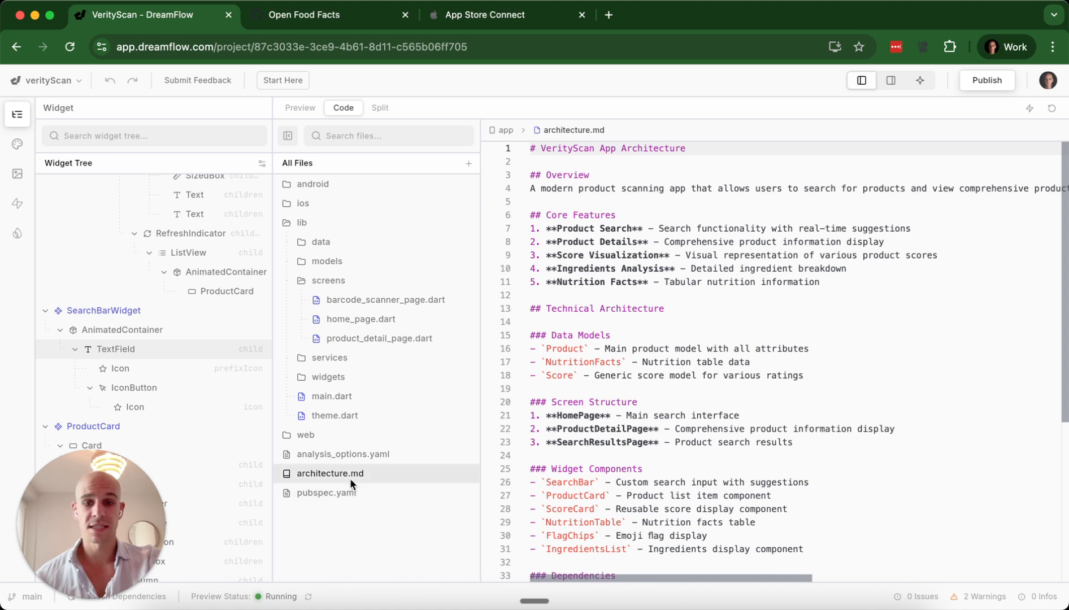
pyautogui.hscroll(3)
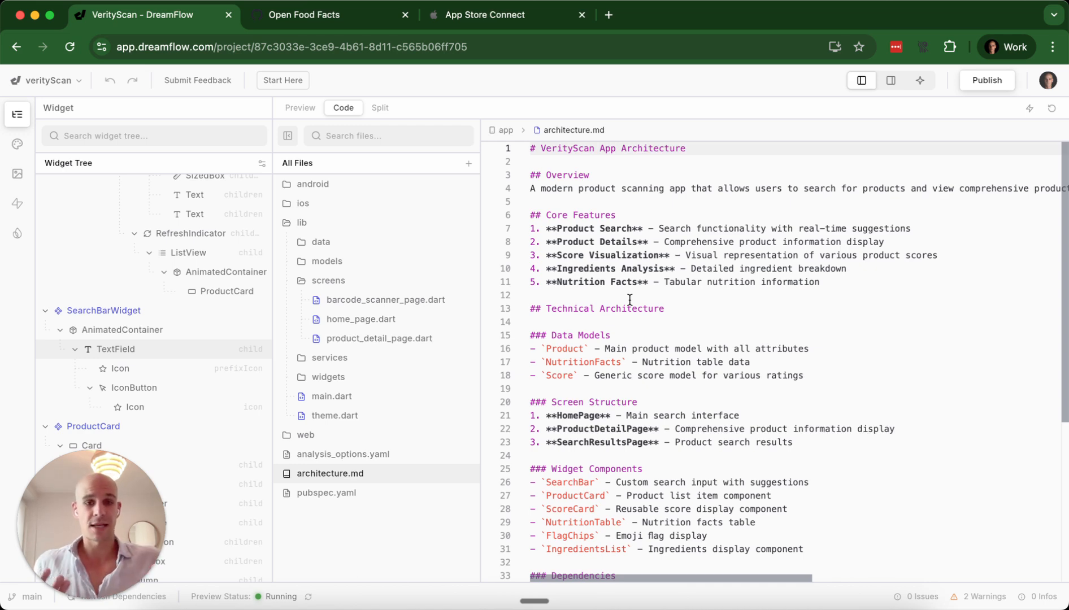
pyautogui.scroll(-3)
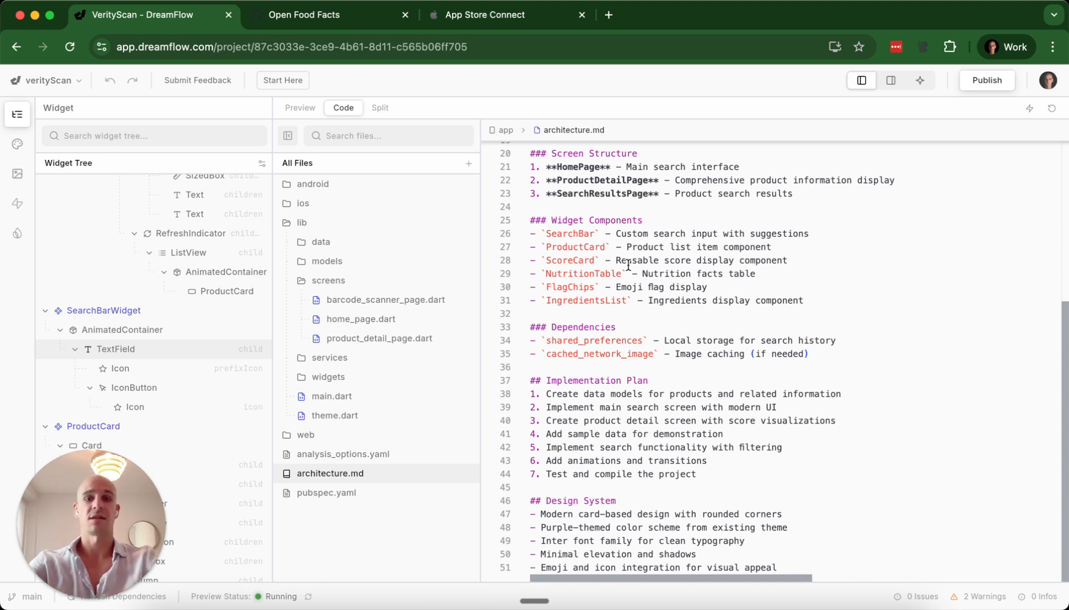
# Show only the live preview and scroll the Whole Grain Cereal details
pyautogui.click(300, 108)
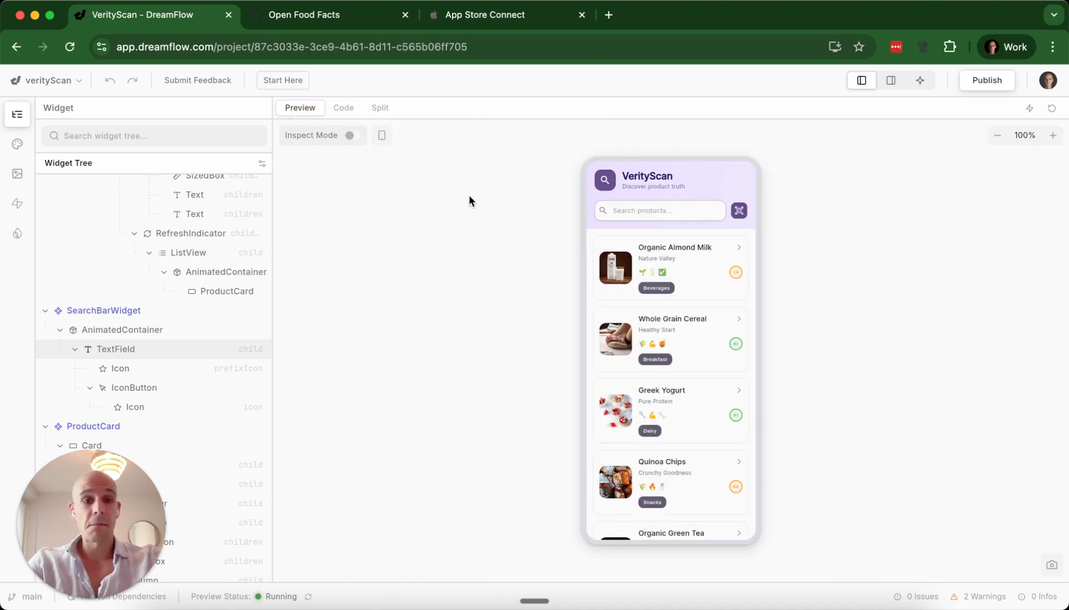
pyautogui.moveTo(555, 267)
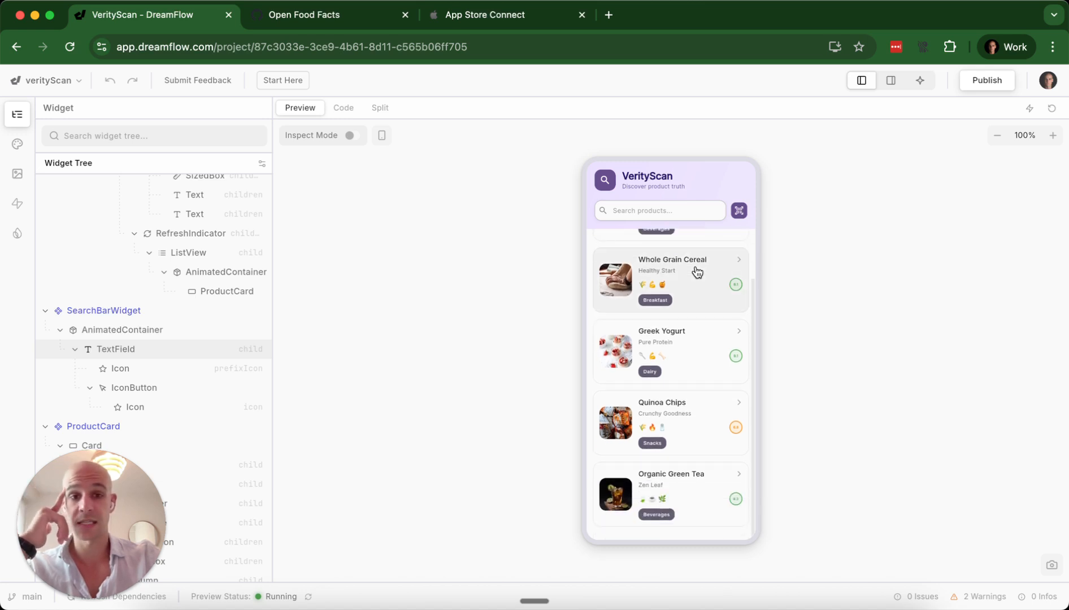
pyautogui.click(672, 276)
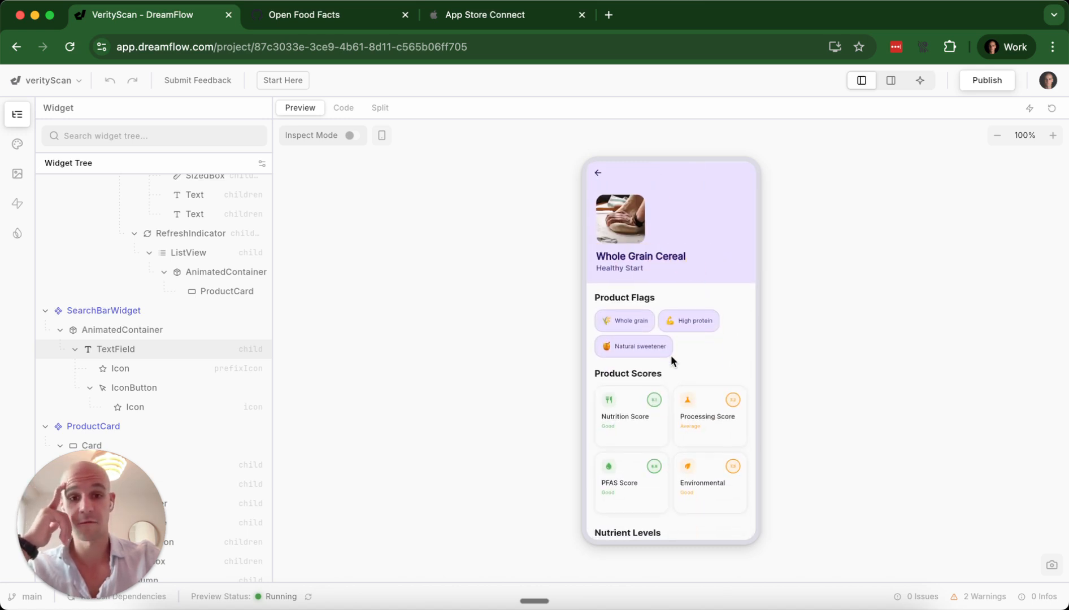
pyautogui.scroll(-3)
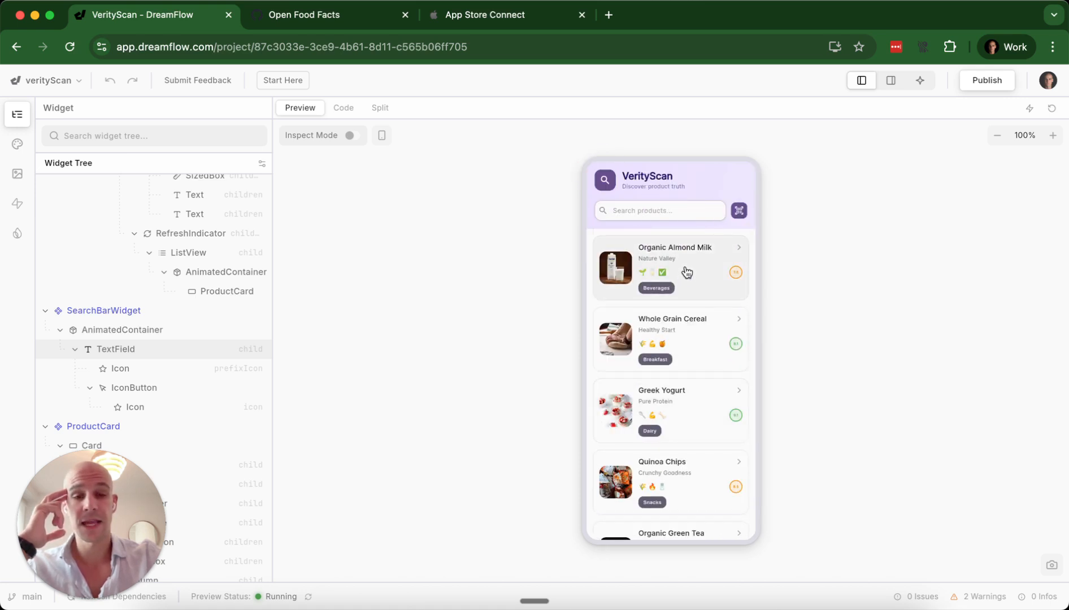
# View Organic Almond Milk, reopen Whole Grain Cereal, and bring back the agent chat
pyautogui.click(668, 269)
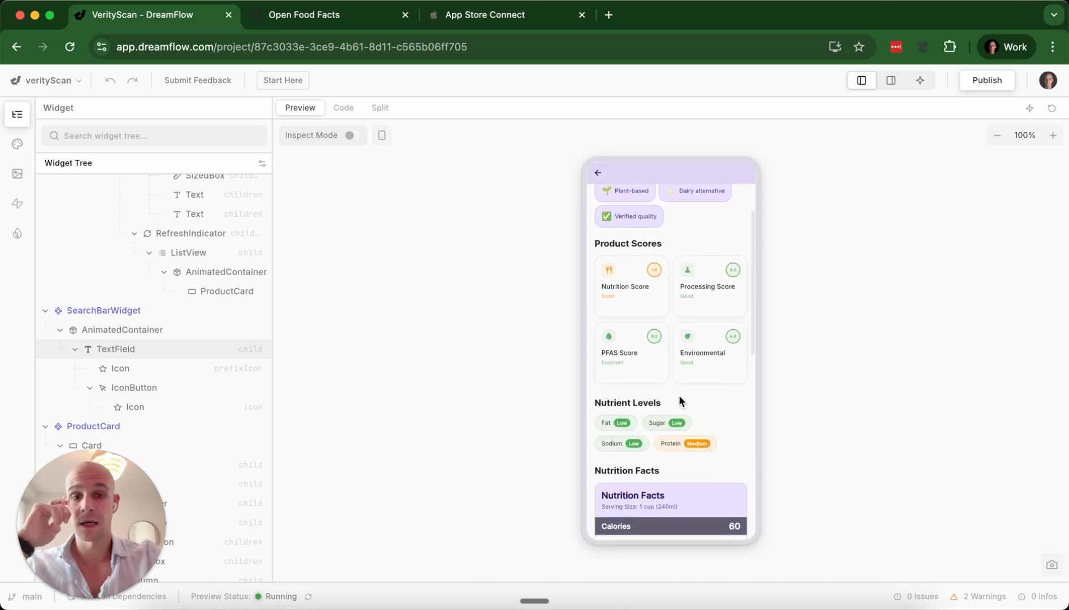
pyautogui.scroll(-3)
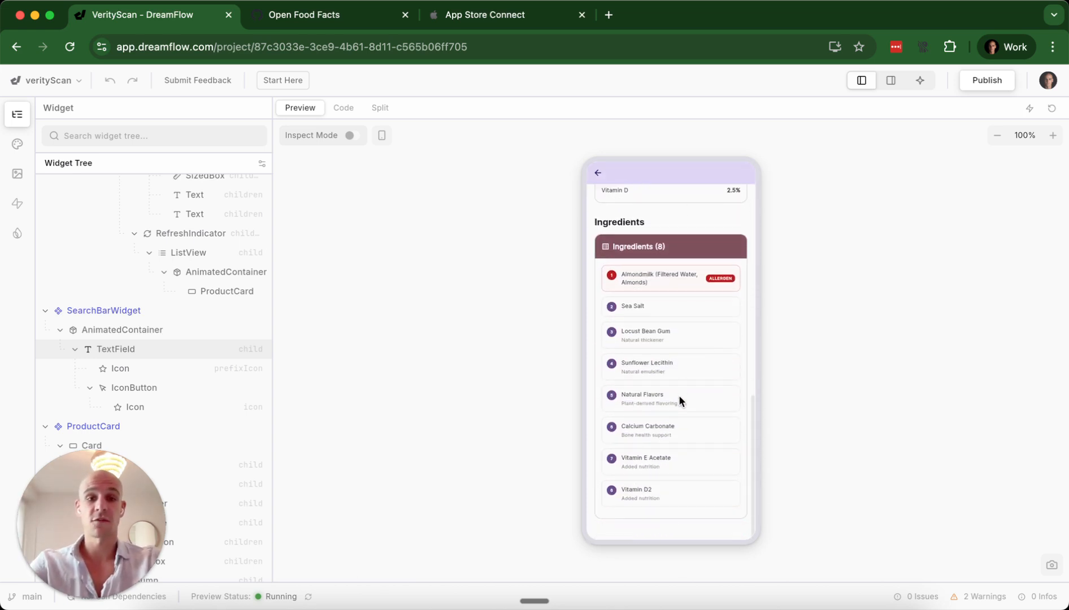
pyautogui.click(598, 173)
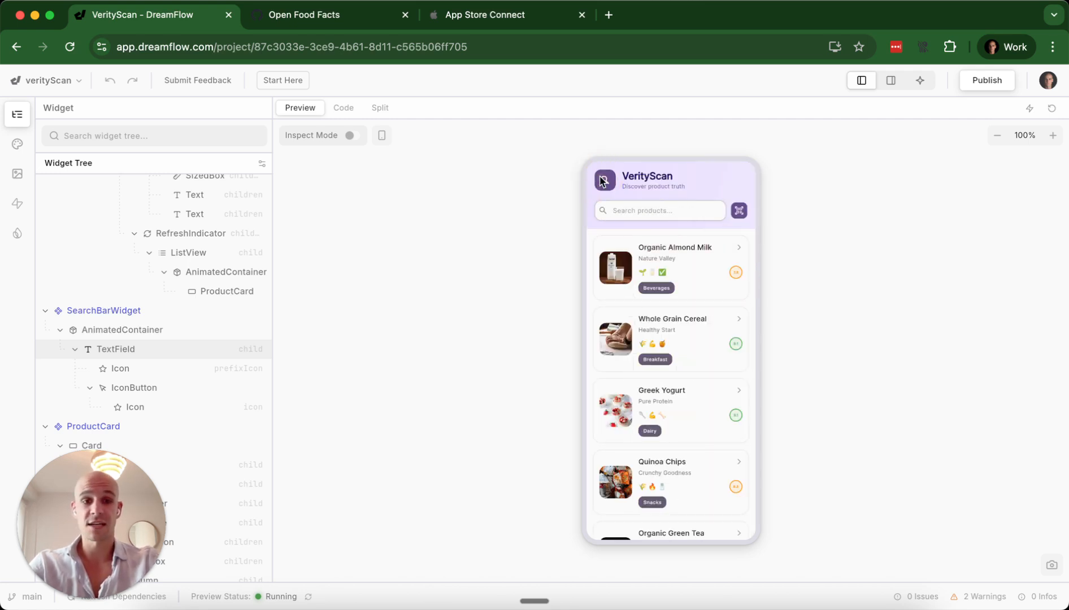
pyautogui.scroll(-3)
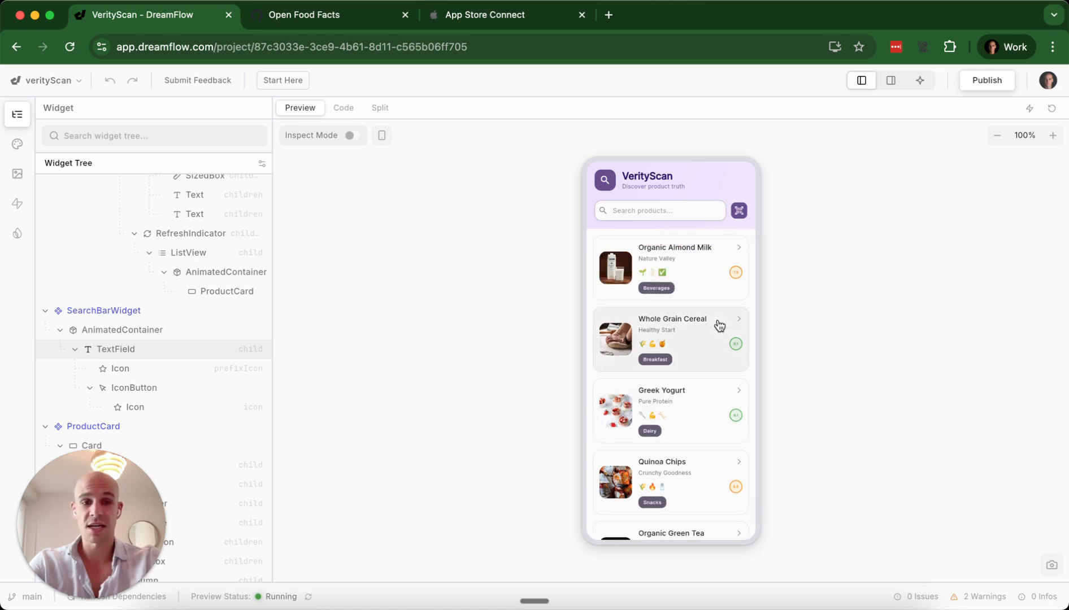
pyautogui.click(670, 339)
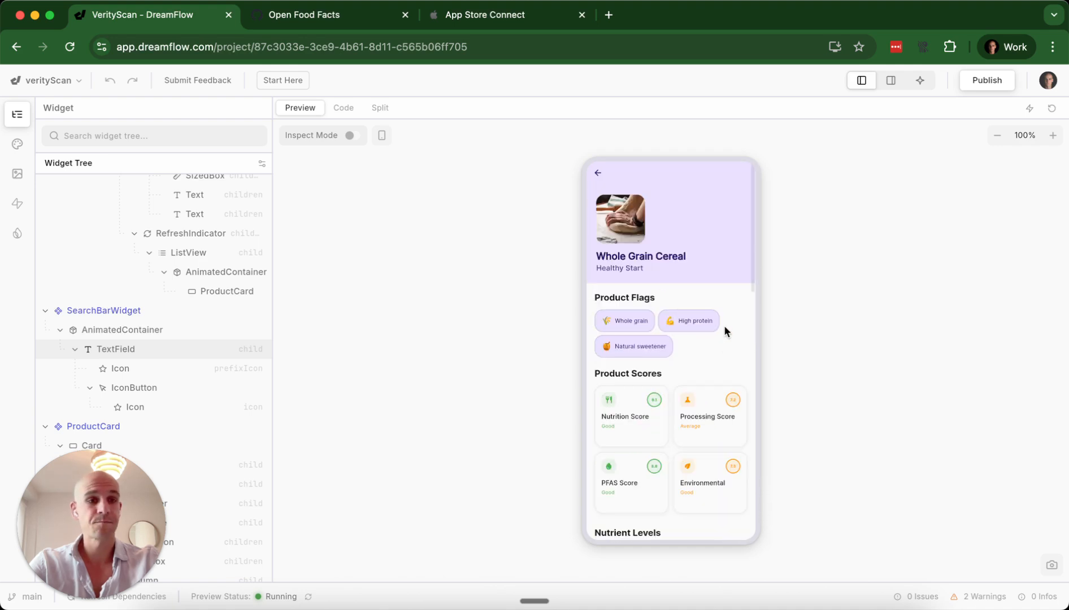
pyautogui.click(920, 80)
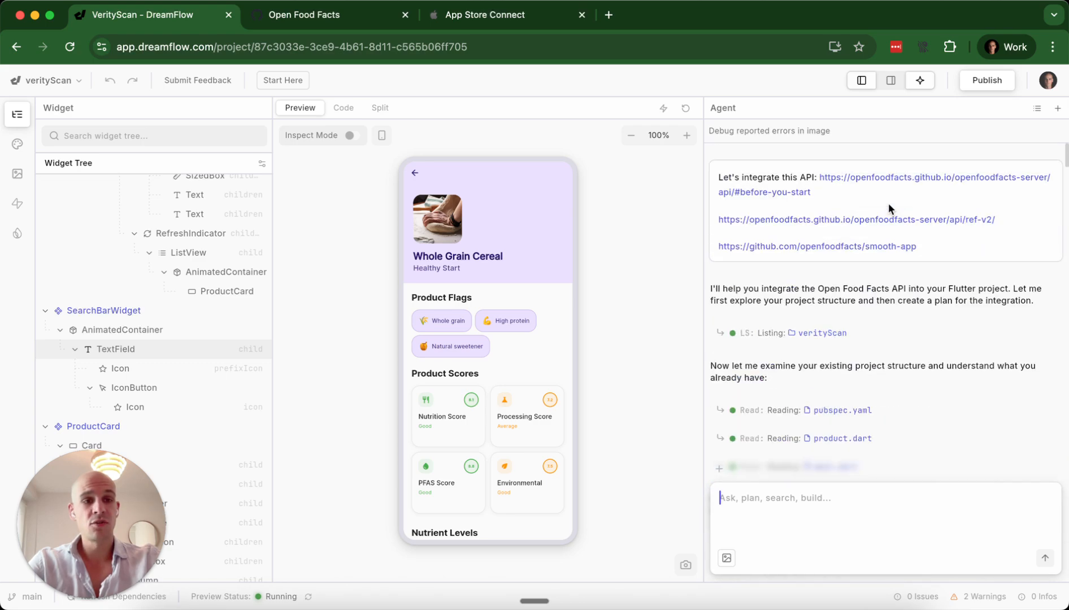
pyautogui.moveTo(853, 180)
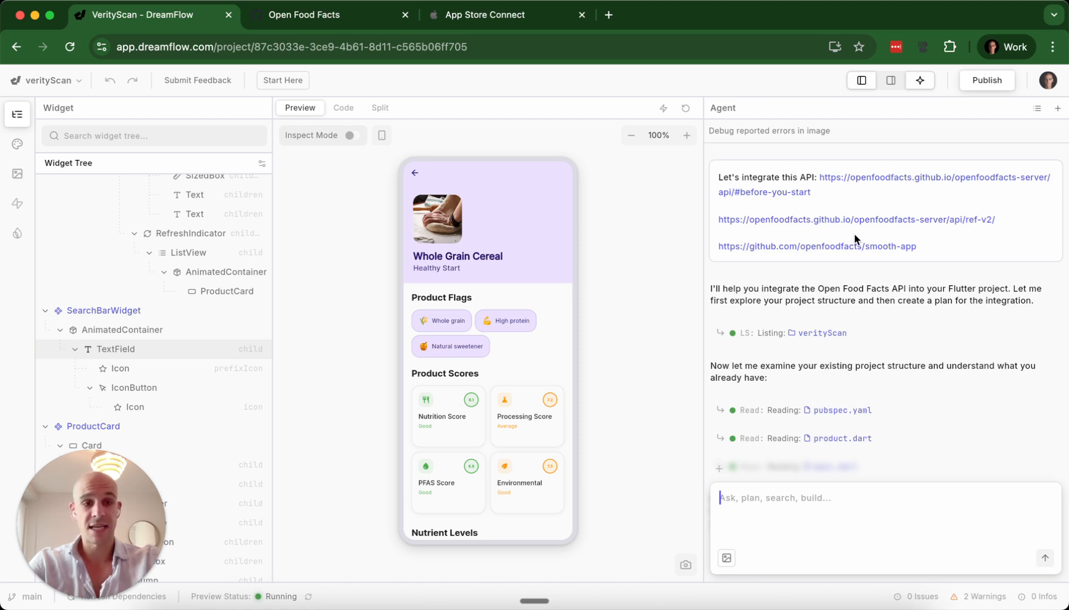
pyautogui.scroll(-3)
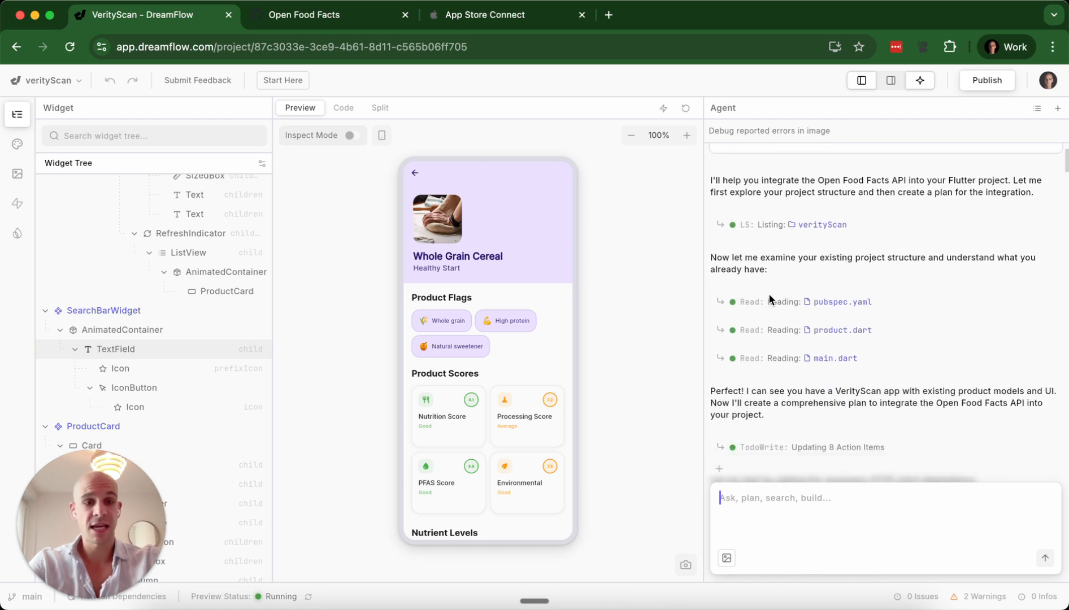
pyautogui.scroll(-3)
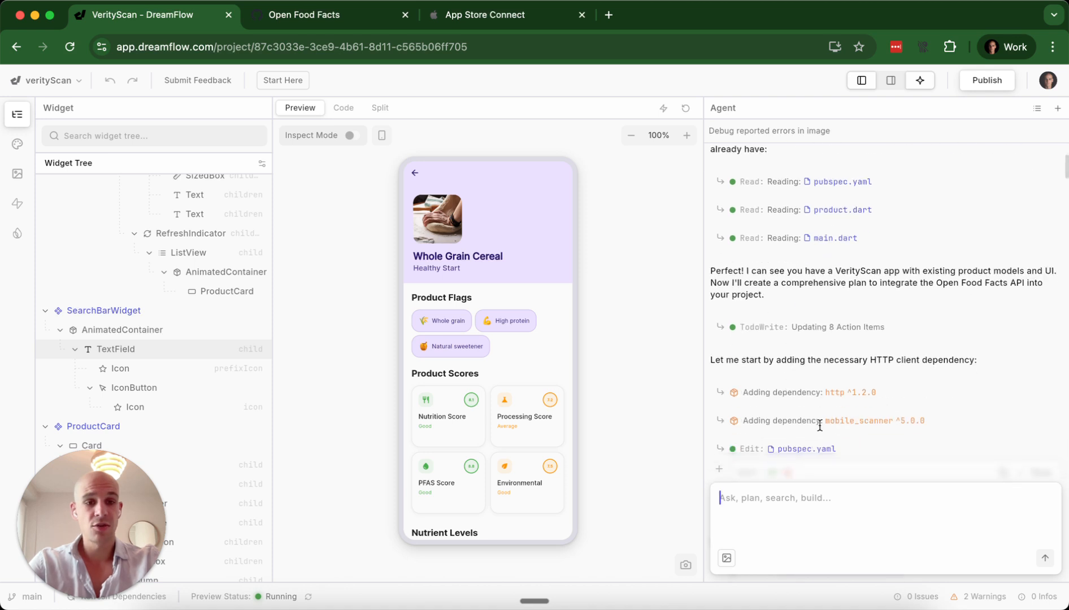
pyautogui.scroll(-3)
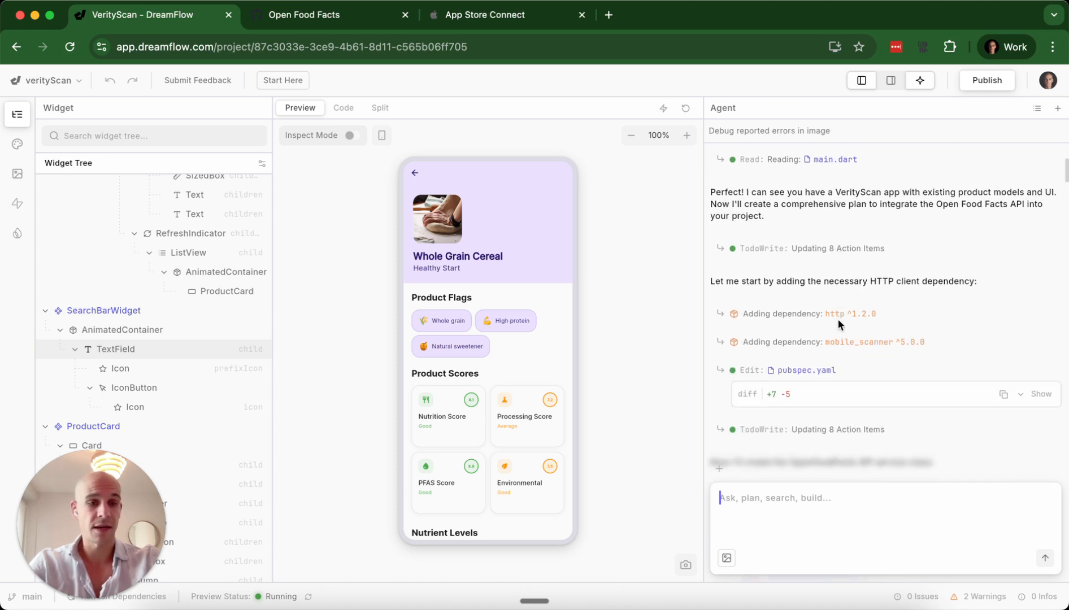
pyautogui.moveTo(756, 250)
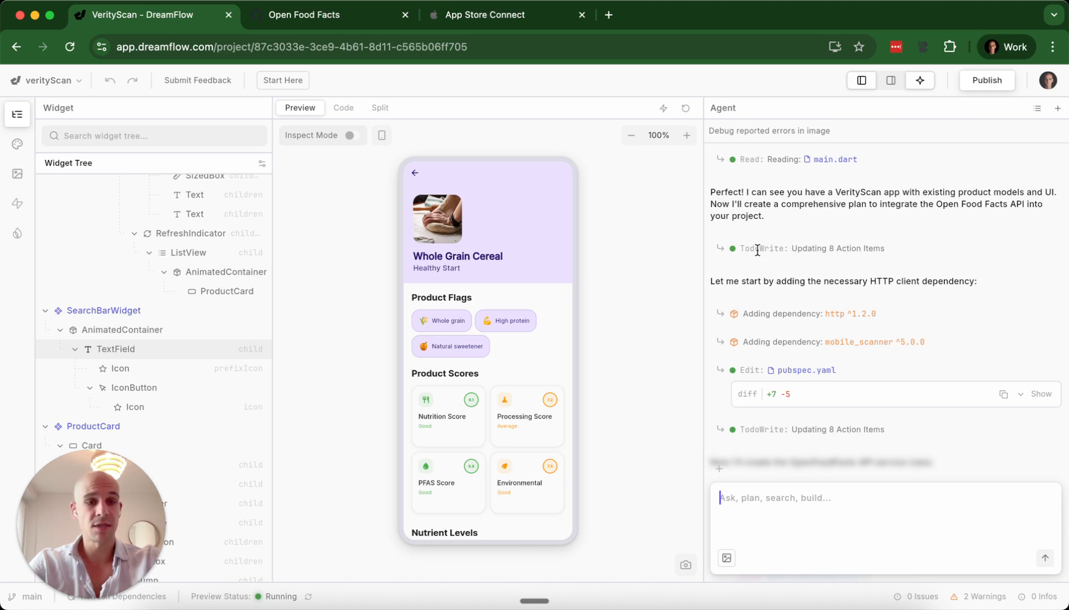
pyautogui.moveTo(857, 248)
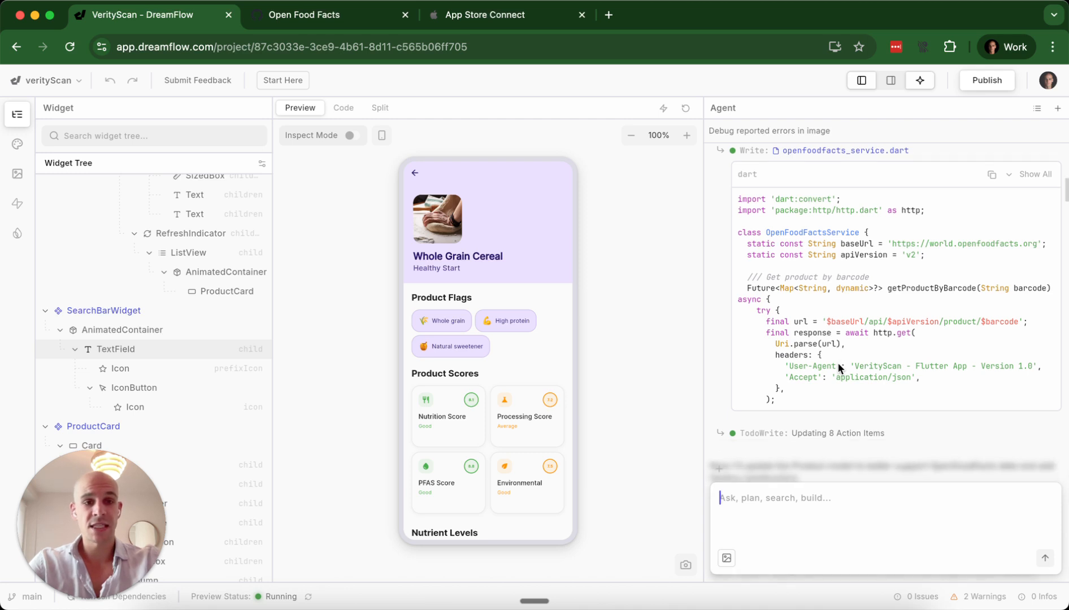
pyautogui.moveTo(811, 245)
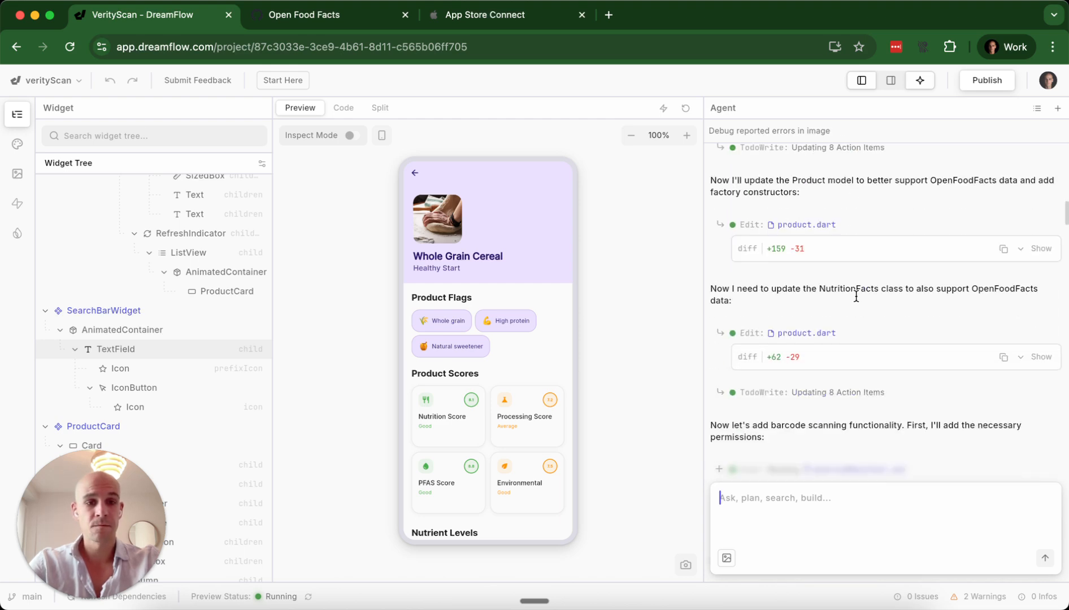
pyautogui.scroll(-3)
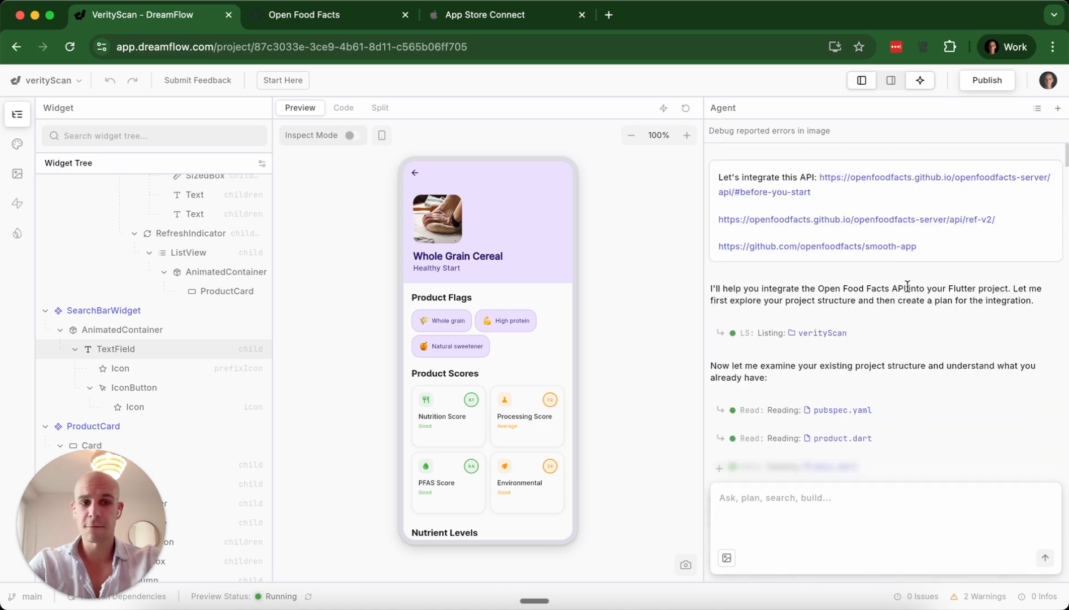
pyautogui.moveTo(824, 181)
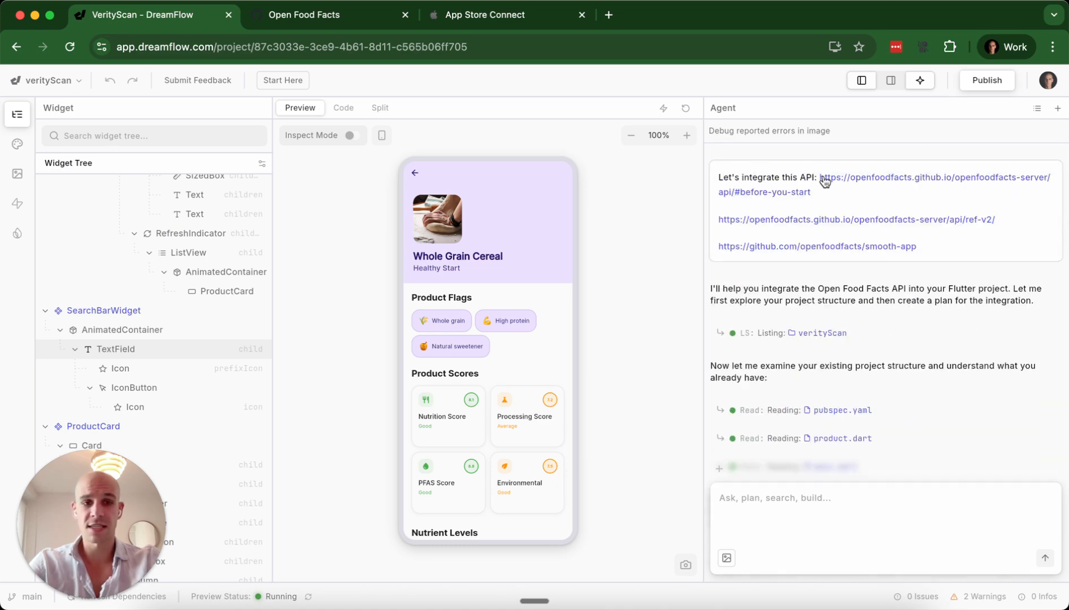
pyautogui.moveTo(822, 269)
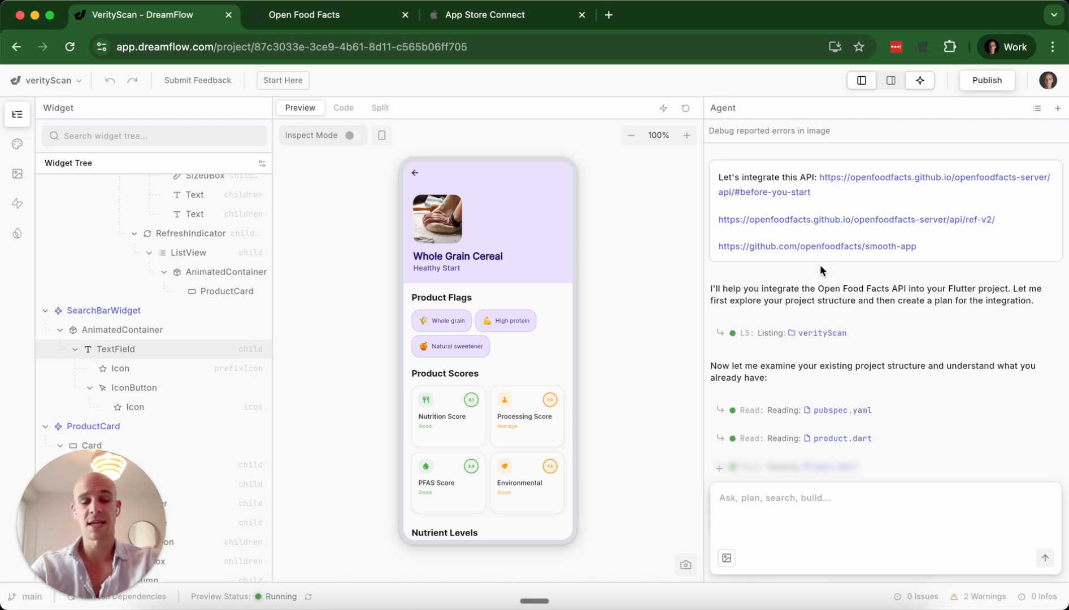
# Scroll through the agent's Open Food Facts integration summary and follow-up edits
pyautogui.scroll(-3)
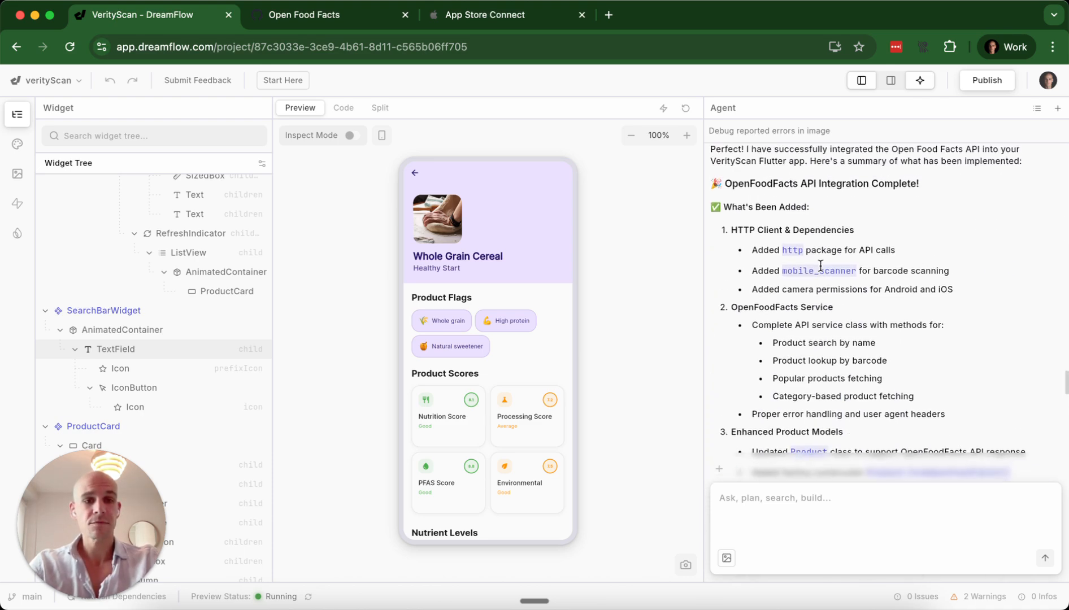
pyautogui.scroll(-3)
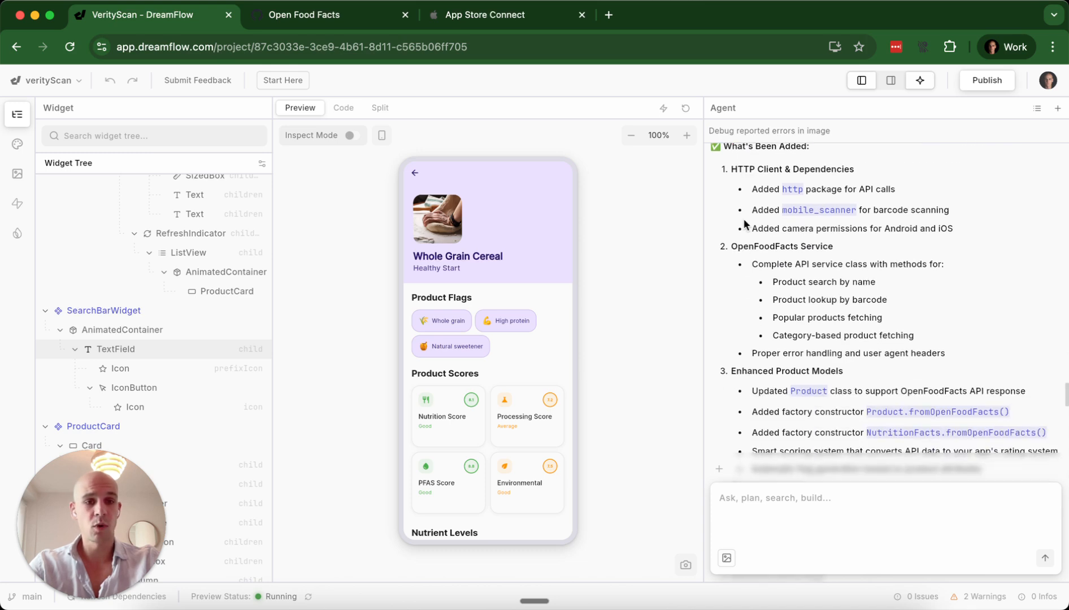
pyautogui.scroll(-3)
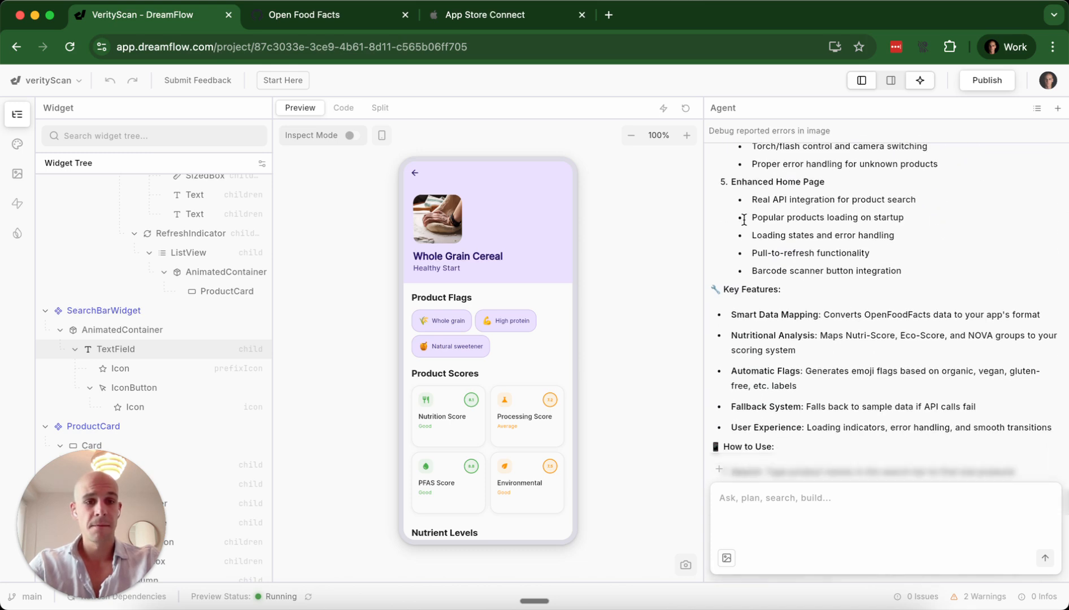
pyautogui.scroll(-3)
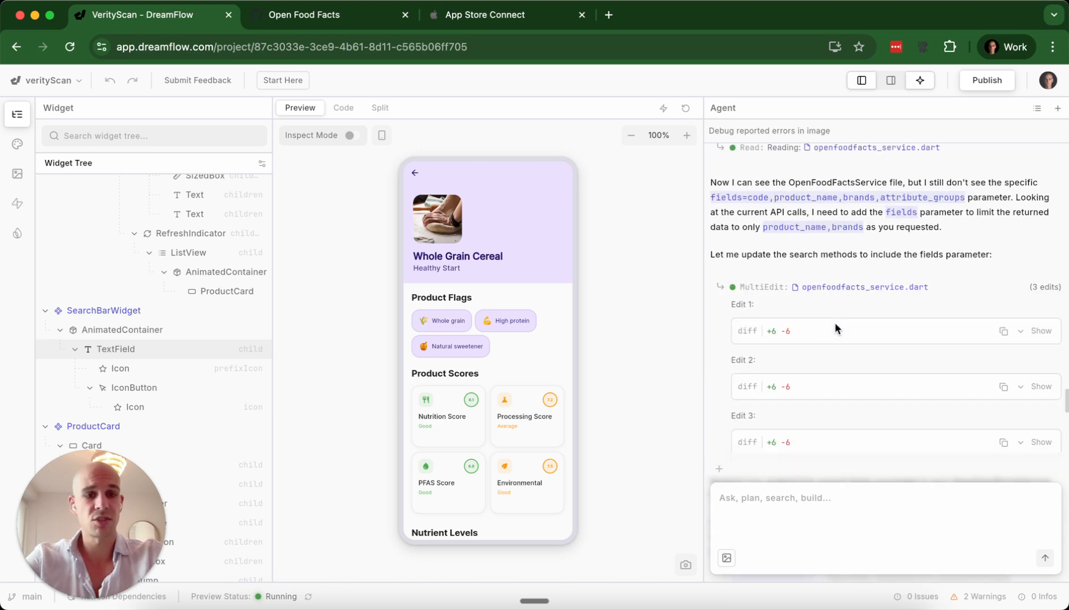
pyautogui.scroll(-3)
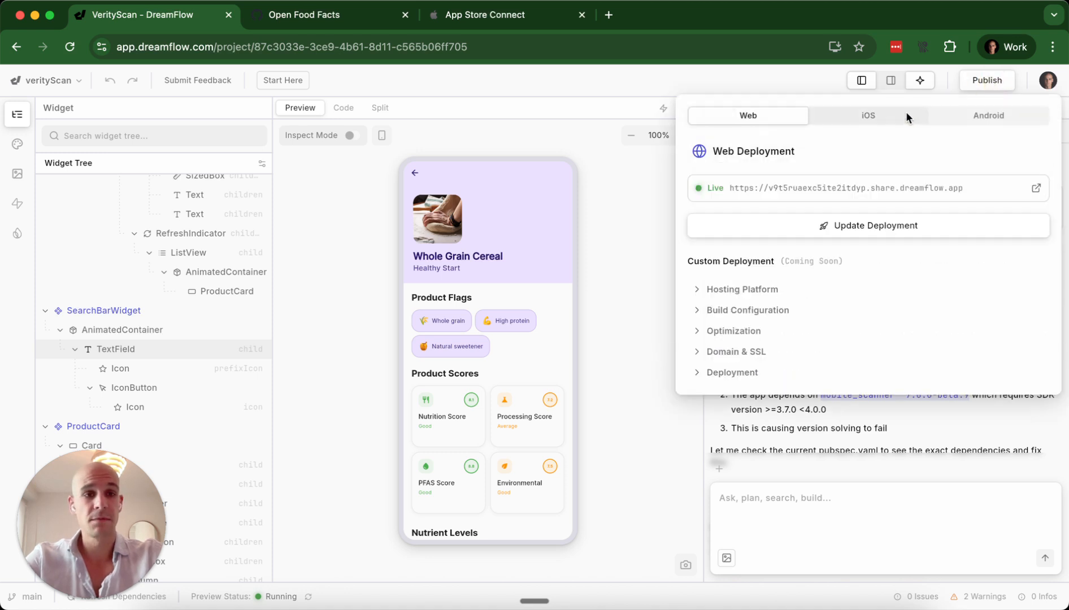
pyautogui.moveTo(907, 118)
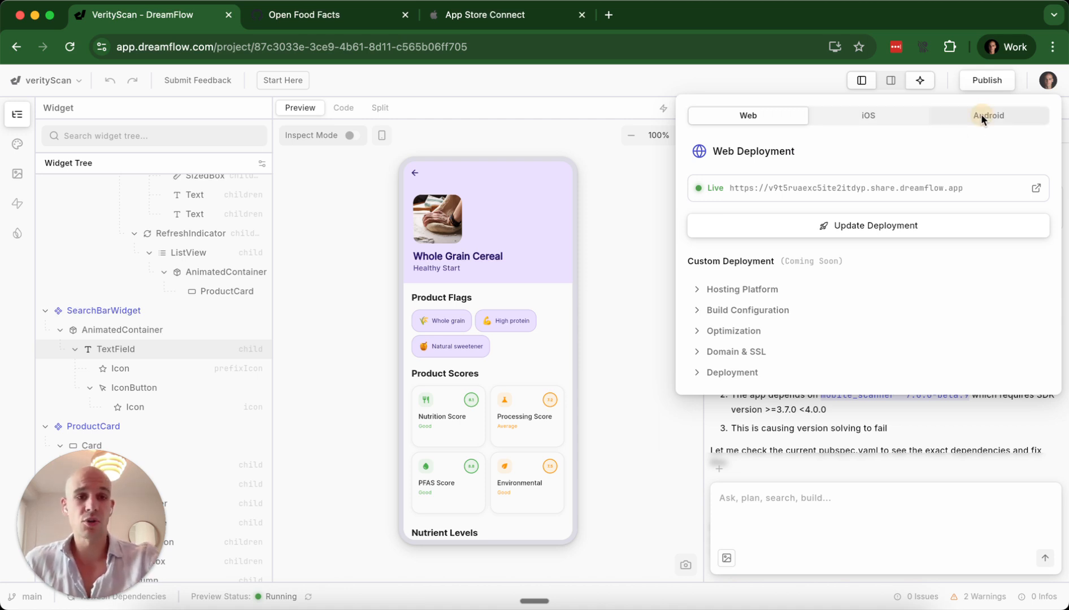
# Review the Android Google Play track, bundle ID and version code settings
pyautogui.click(988, 115)
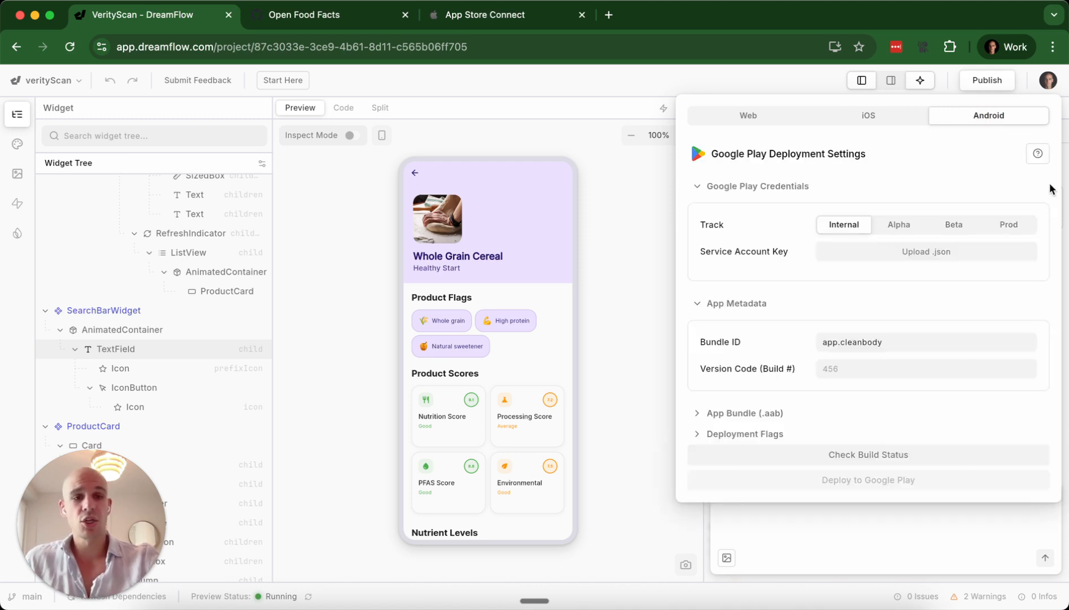
pyautogui.moveTo(849, 309)
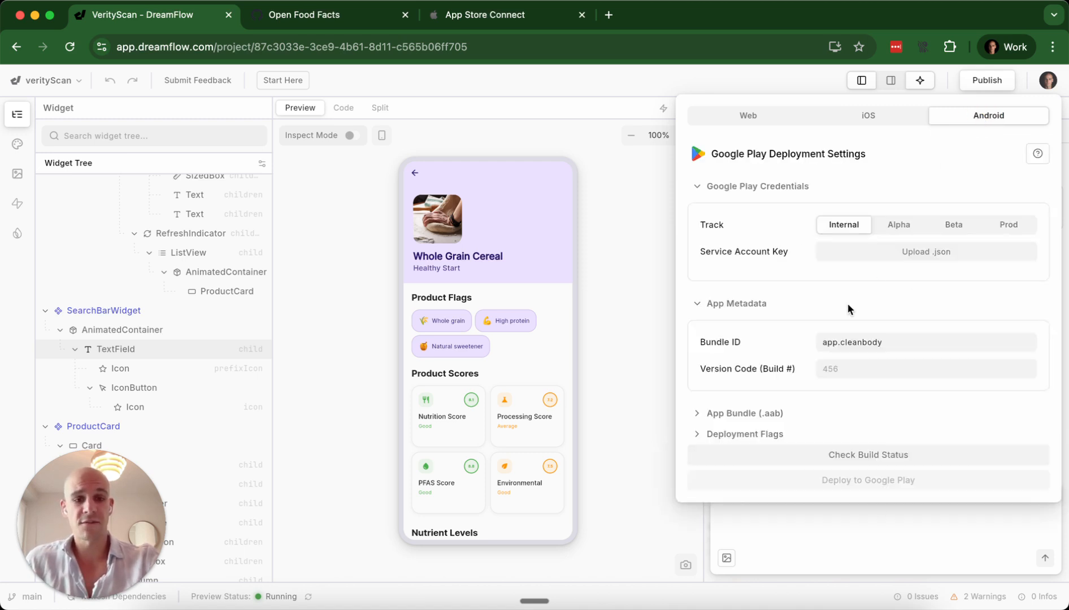
pyautogui.moveTo(744, 252)
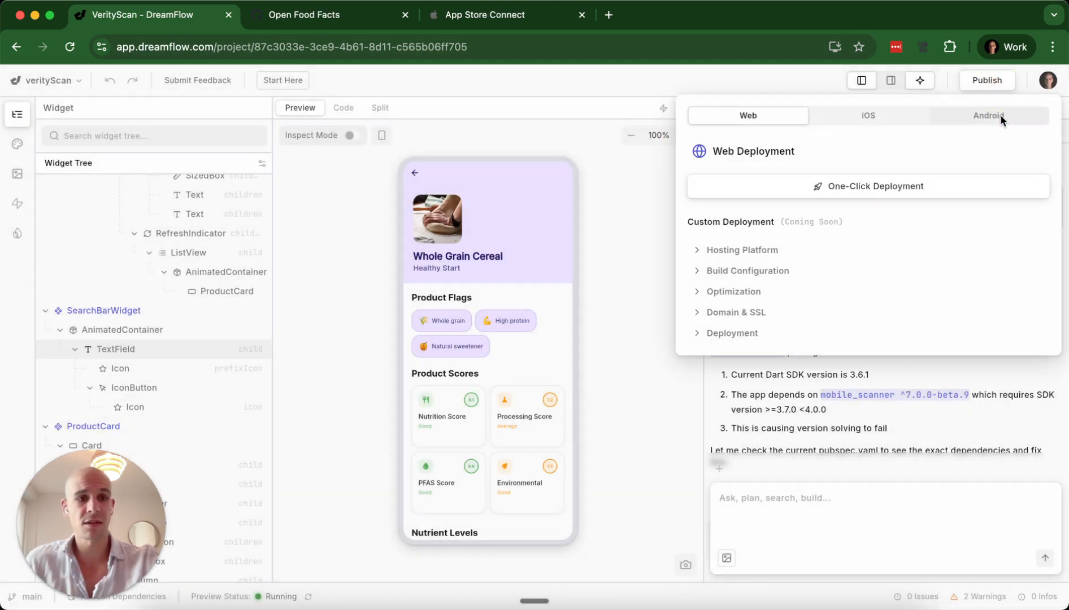
pyautogui.click(987, 115)
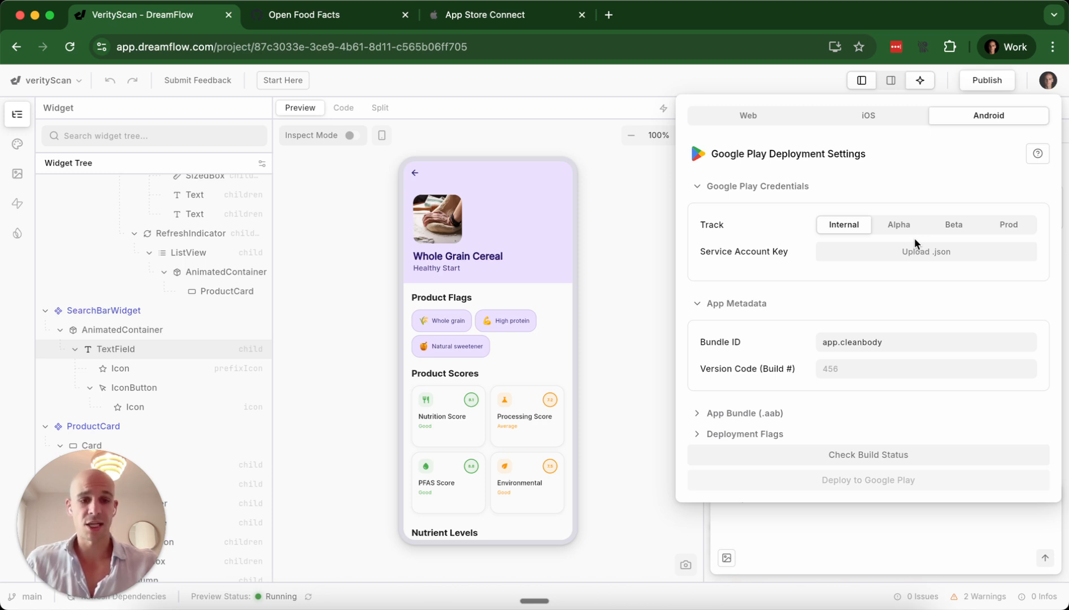
pyautogui.moveTo(871, 523)
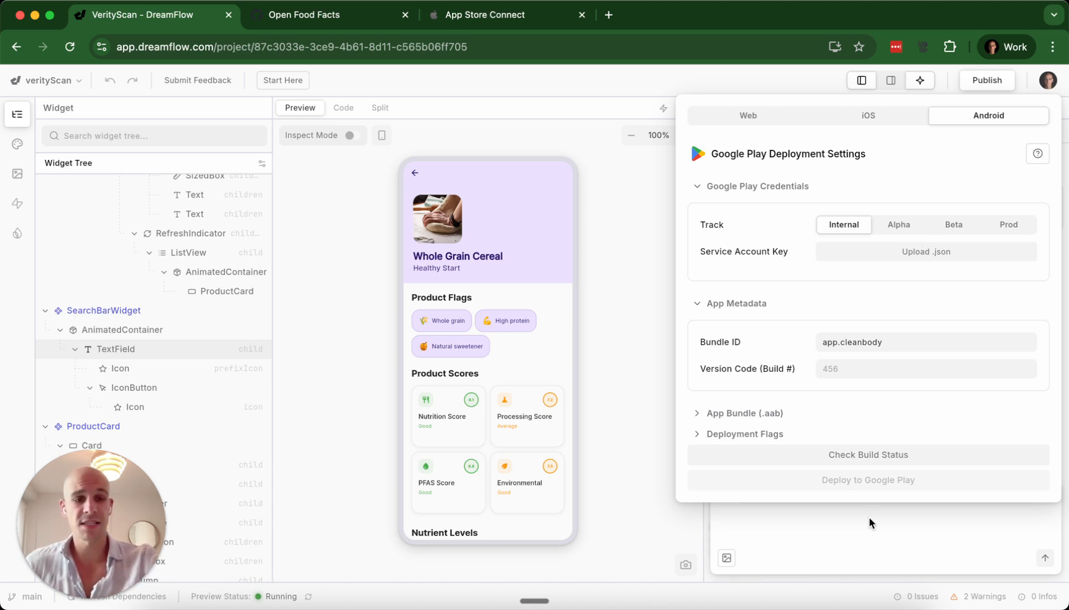
pyautogui.moveTo(649, 565)
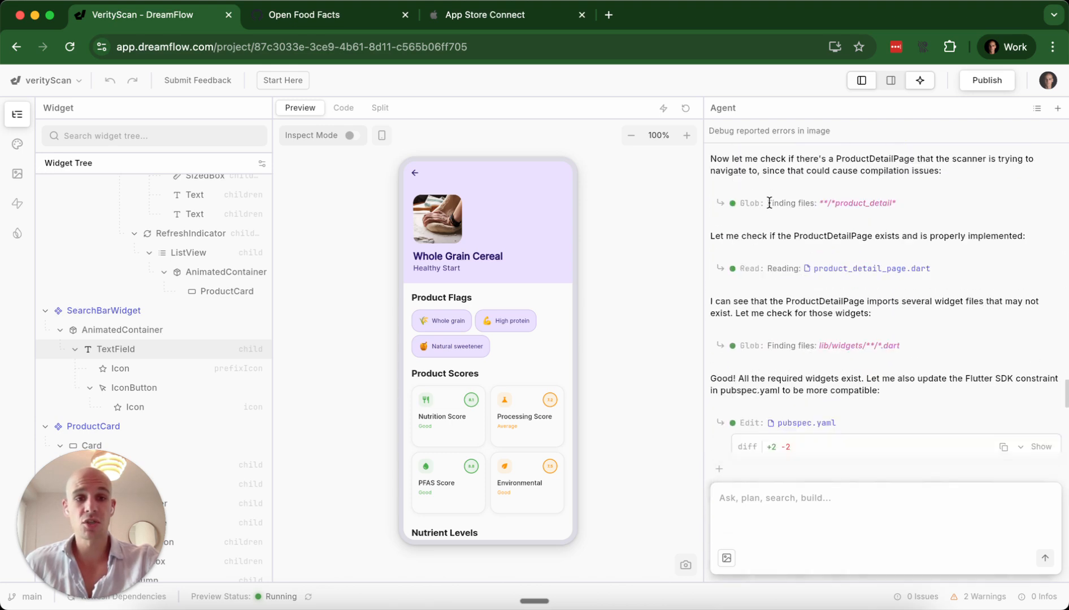
pyautogui.scroll(-3)
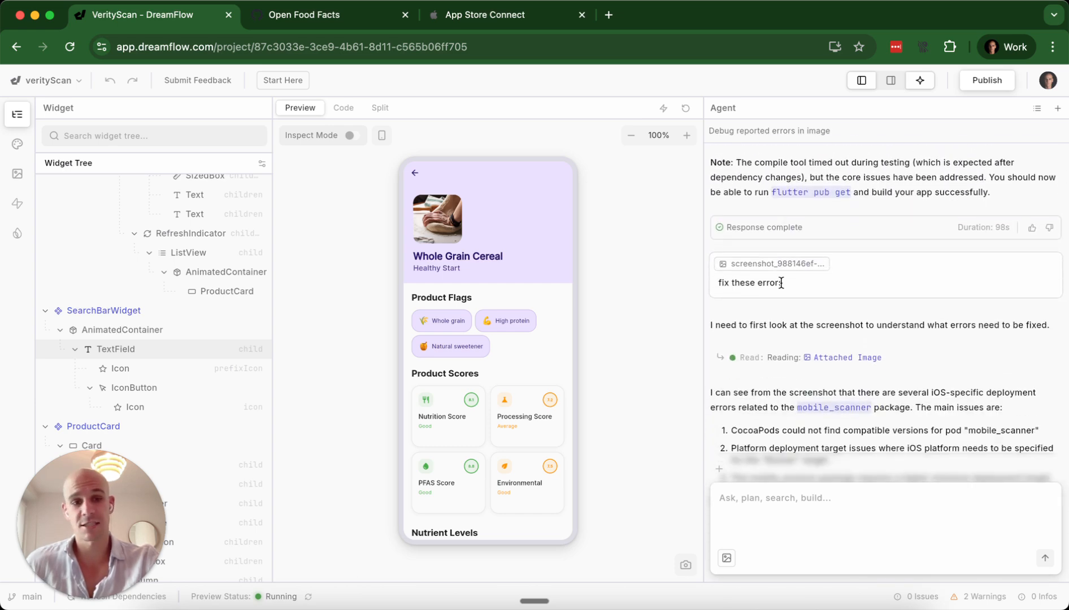
pyautogui.scroll(-3)
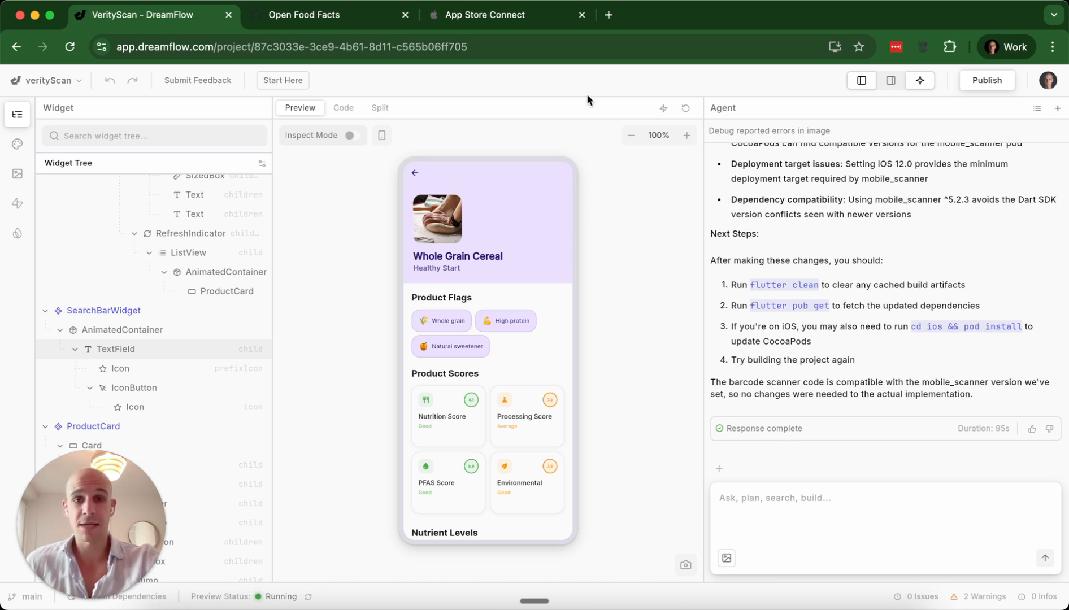
pyautogui.moveTo(599, 159)
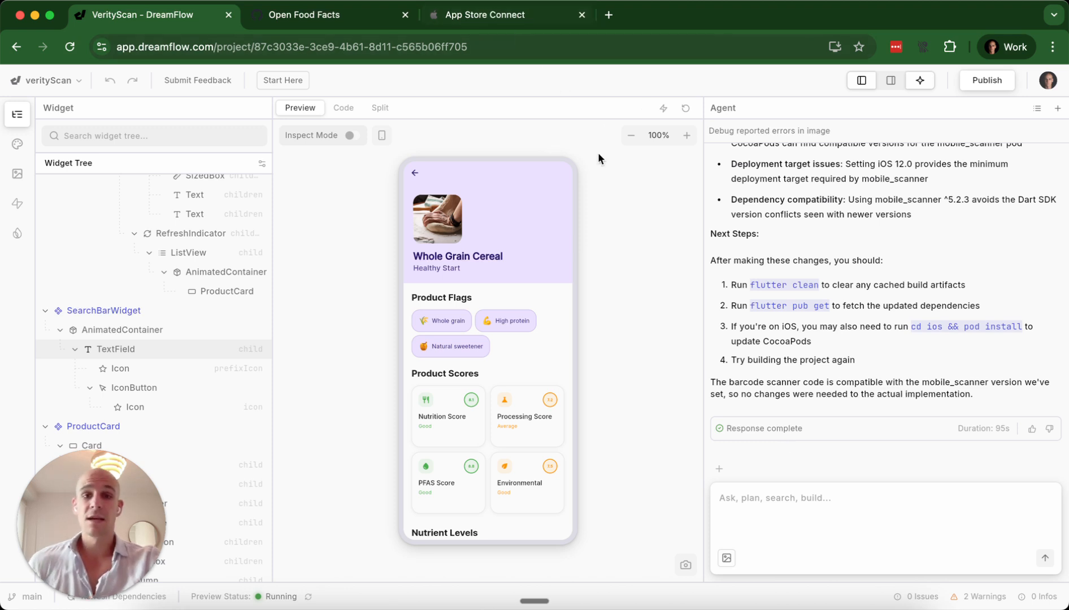
pyautogui.moveTo(601, 163)
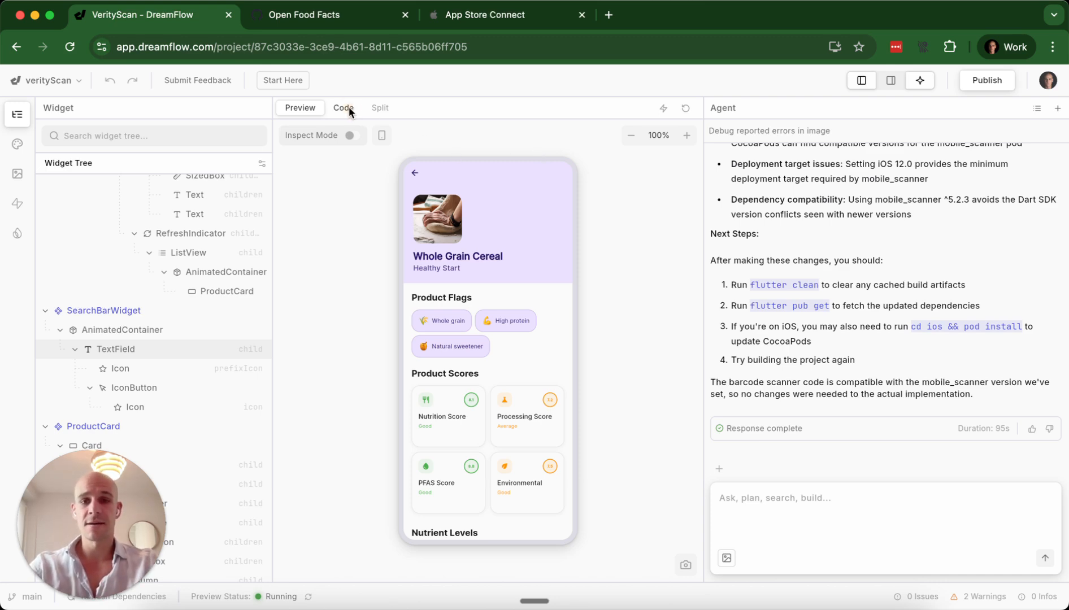
# Read architecture.md in Code view with the agent panel hidden, then restore the agent
pyautogui.click(343, 108)
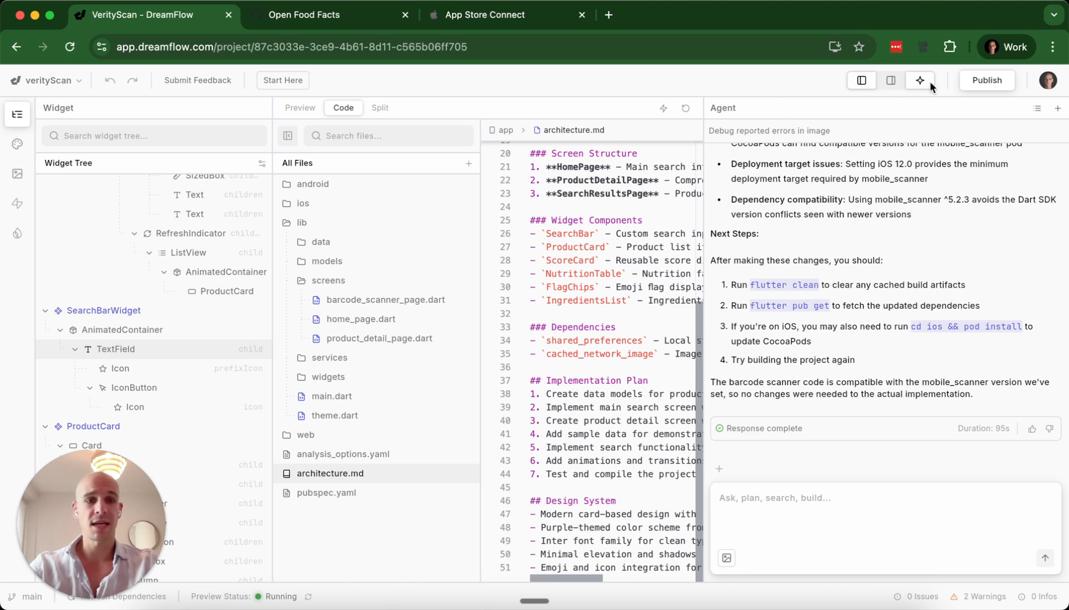
pyautogui.click(920, 80)
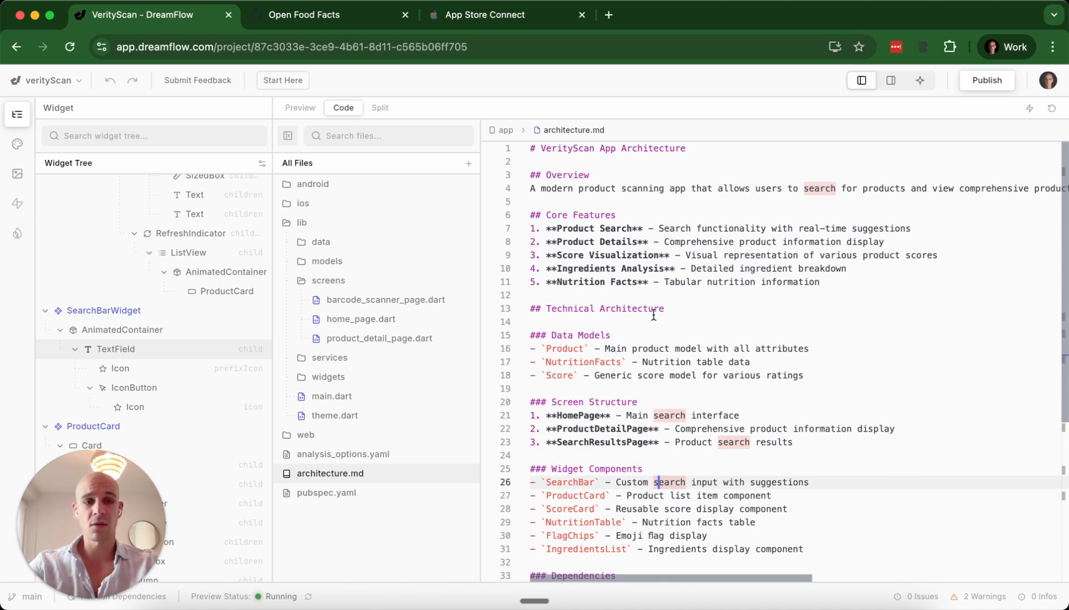
pyautogui.scroll(-3)
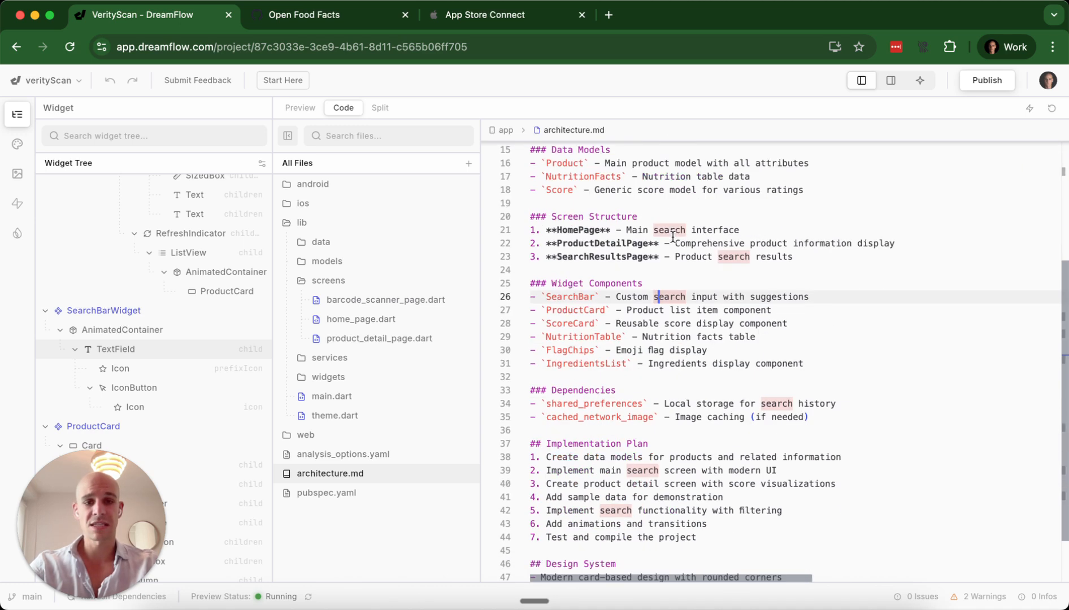
pyautogui.scroll(-3)
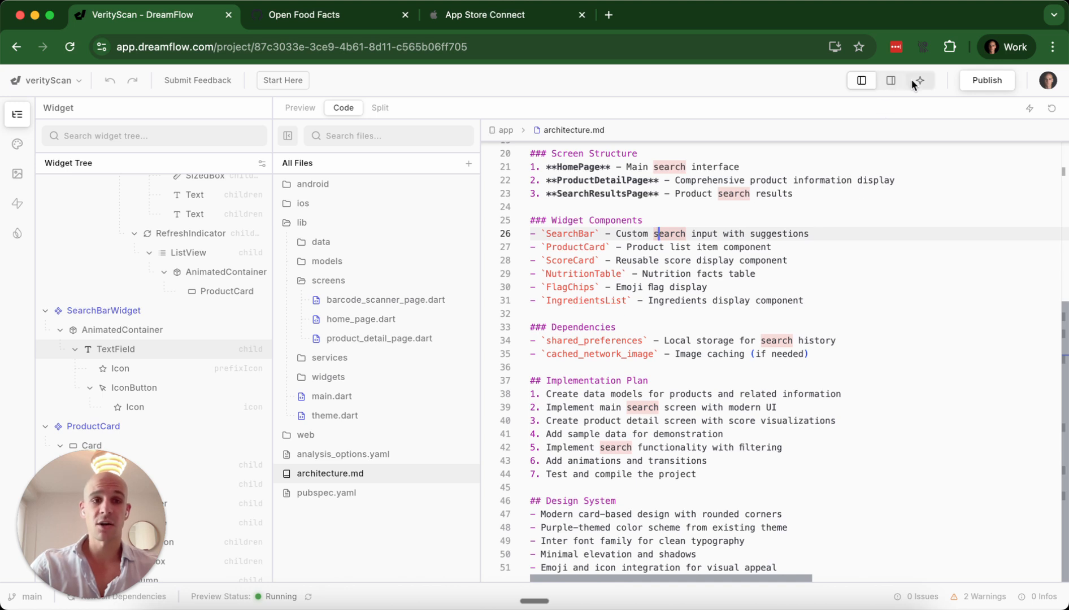
pyautogui.moveTo(793, 86)
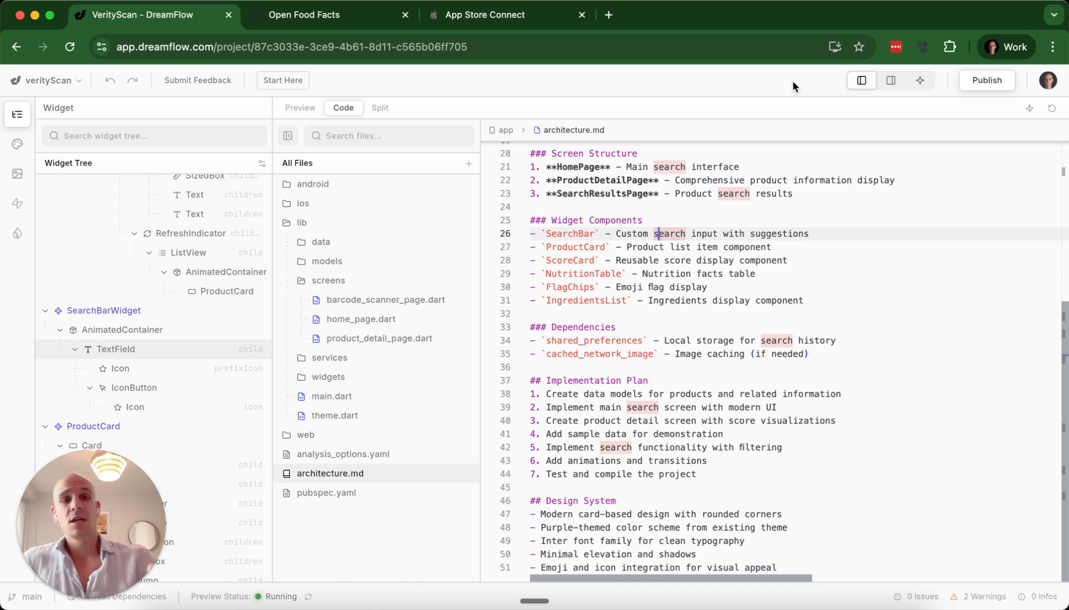
pyautogui.click(920, 80)
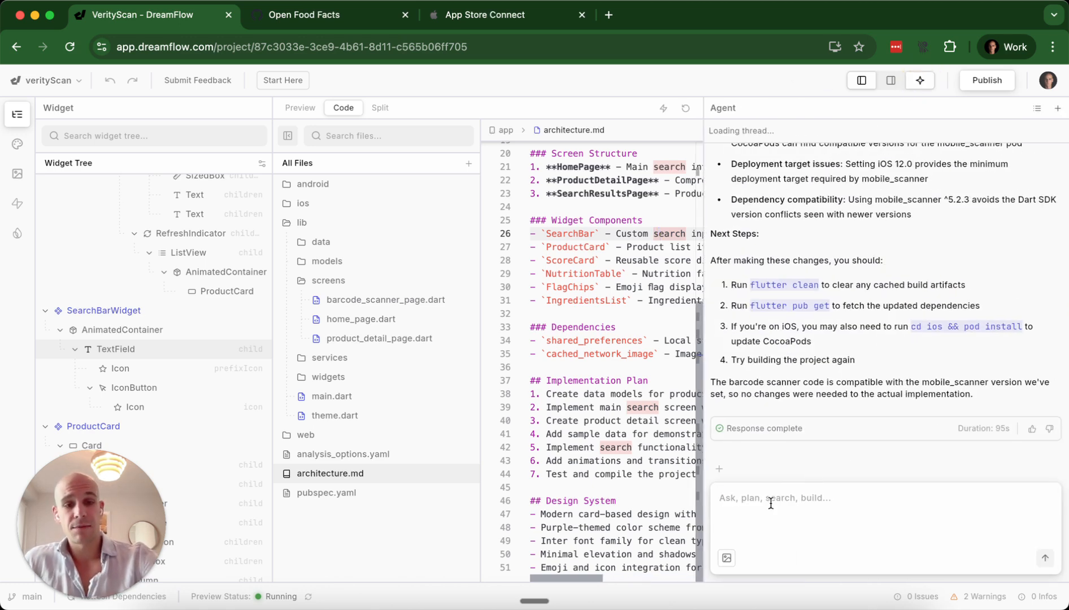